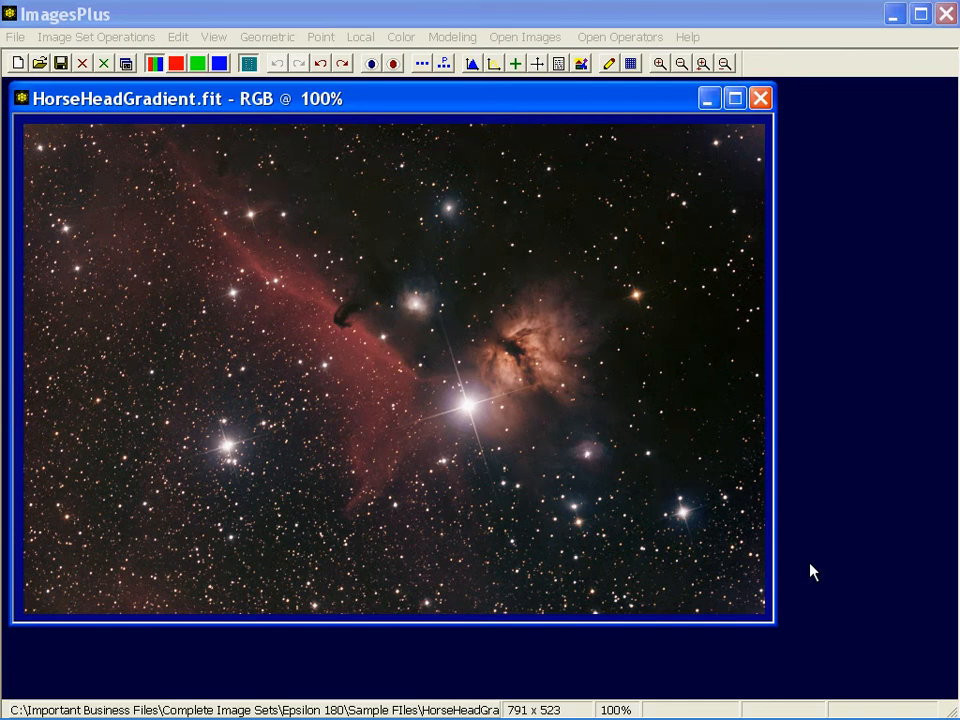
{"action": "mouse_move", "coordinate": [854, 537]}
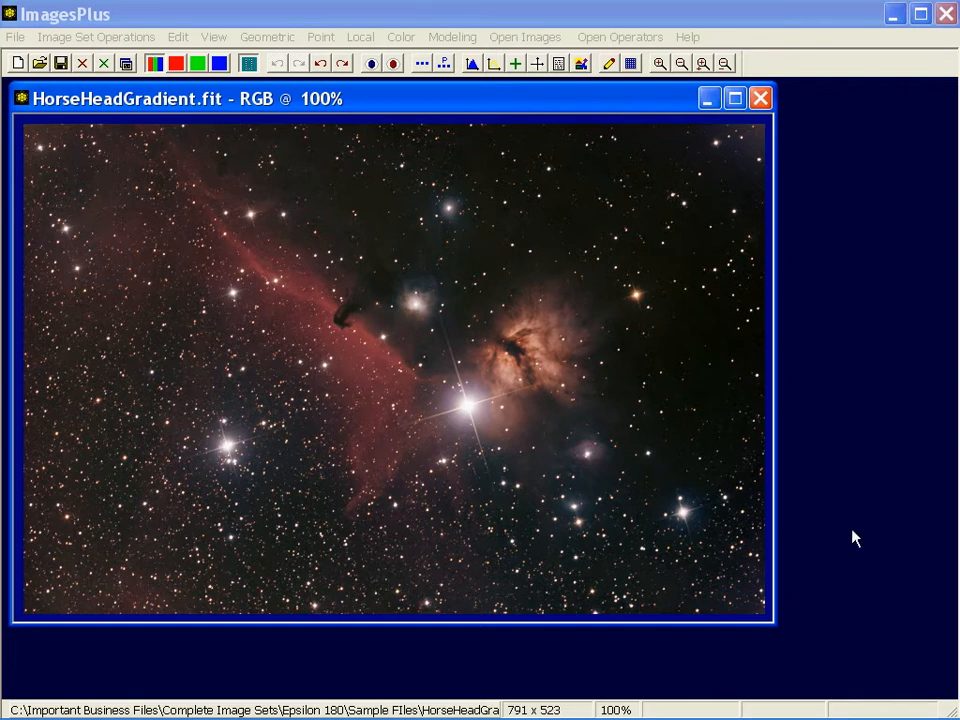
{"action": "mouse_move", "coordinate": [785, 222]}
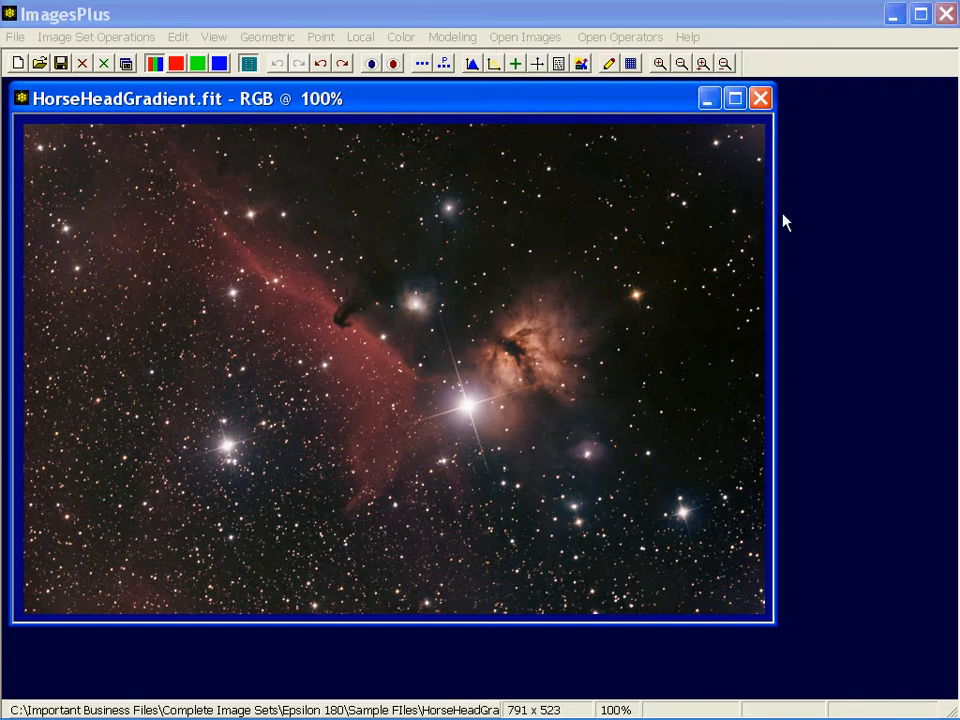
{"action": "mouse_move", "coordinate": [760, 155]}
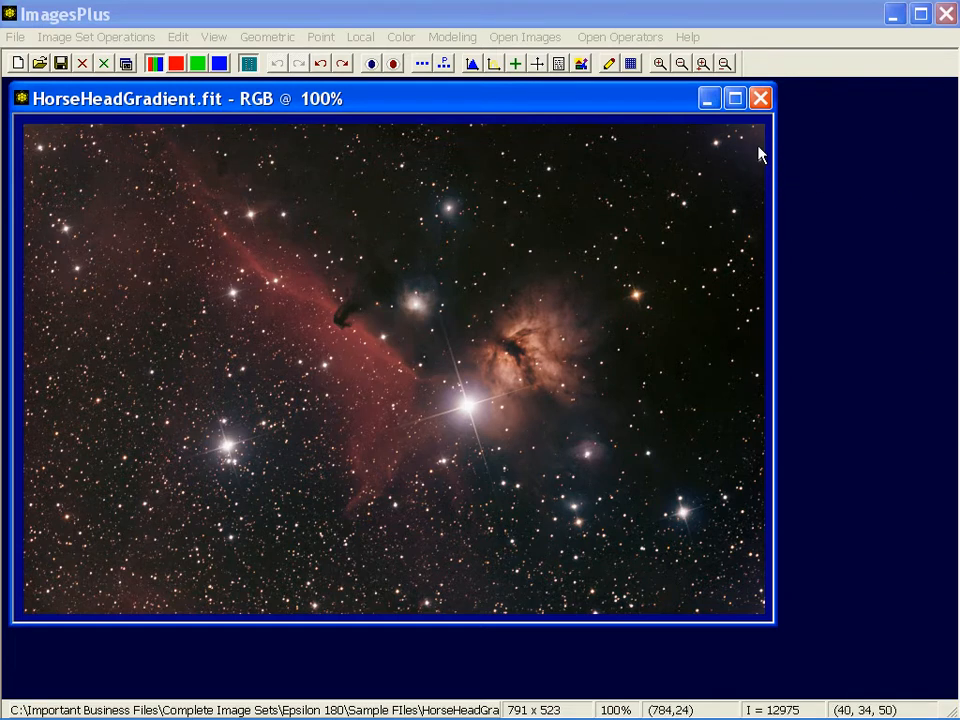
{"action": "mouse_move", "coordinate": [727, 140]}
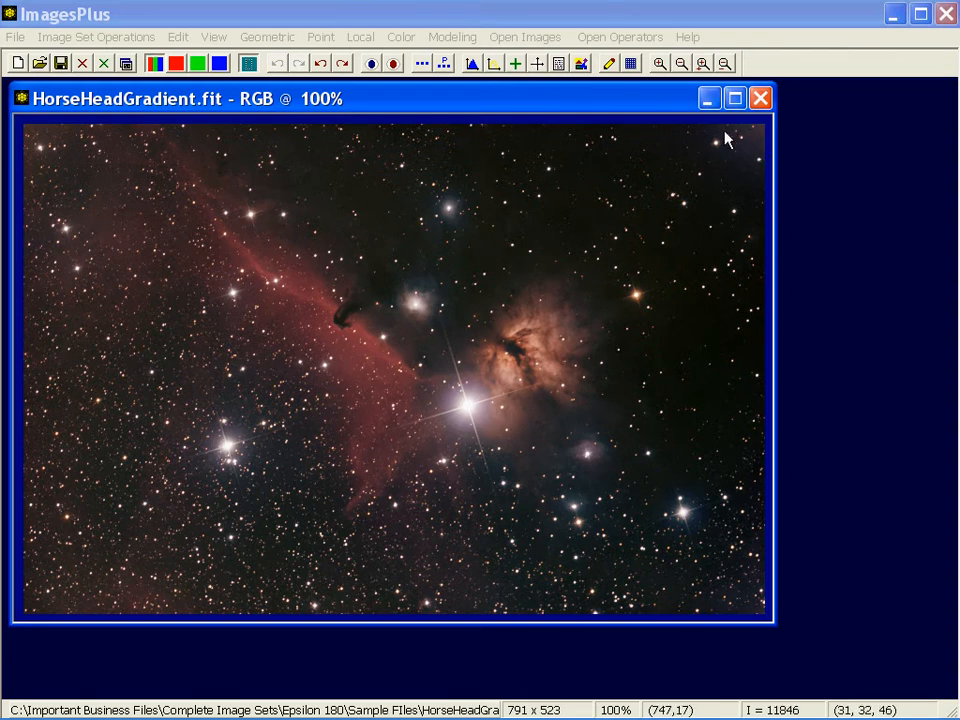
{"action": "mouse_move", "coordinate": [755, 140]}
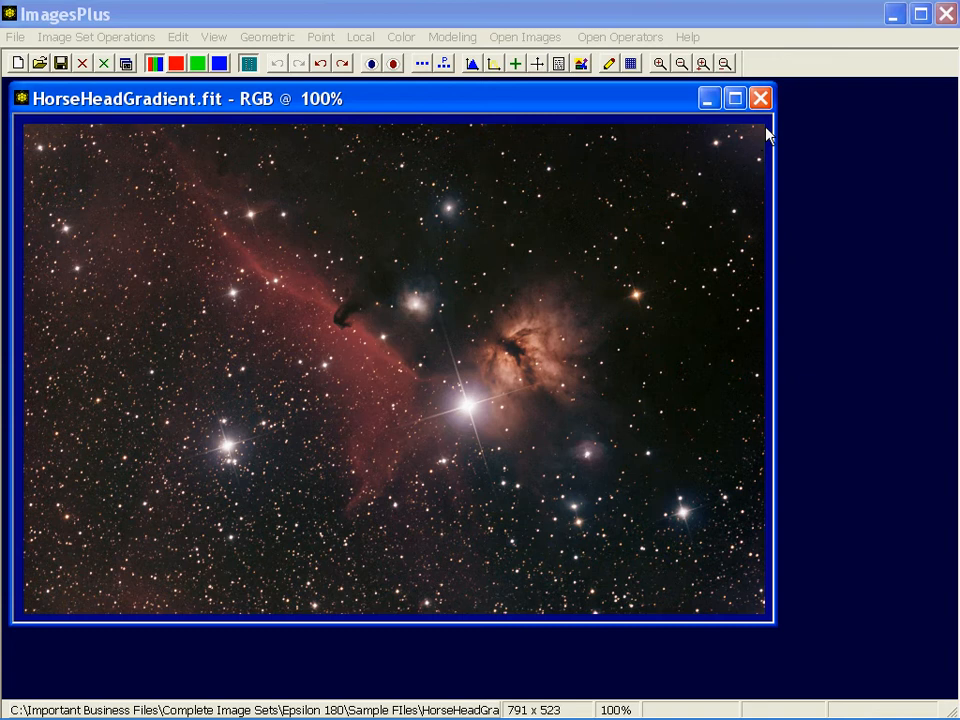
{"action": "mouse_move", "coordinate": [755, 140]}
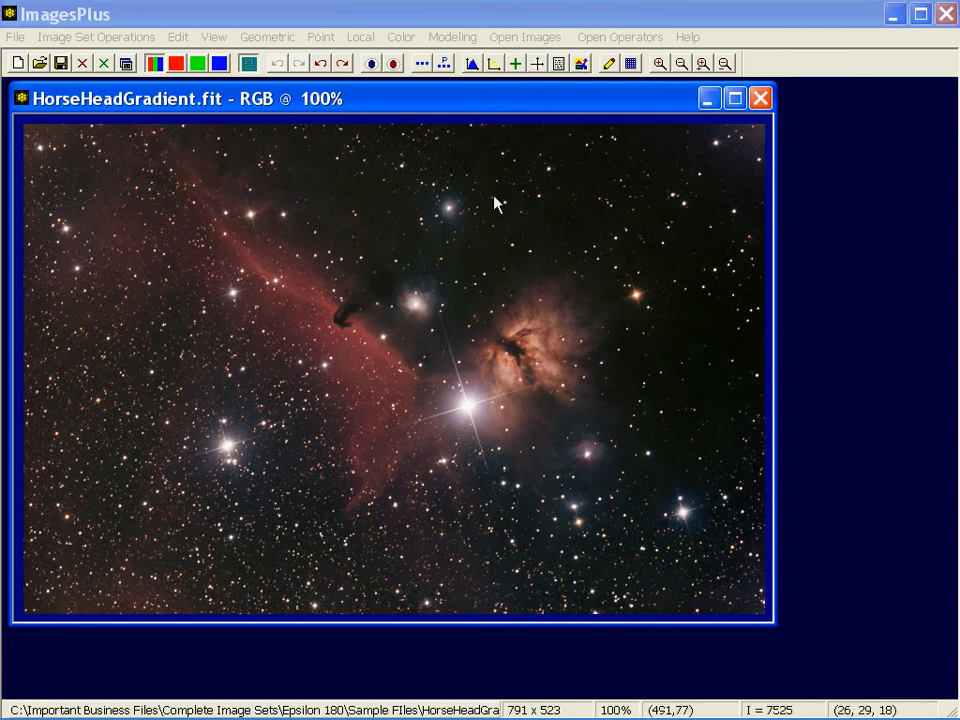
{"action": "mouse_move", "coordinate": [276, 580]}
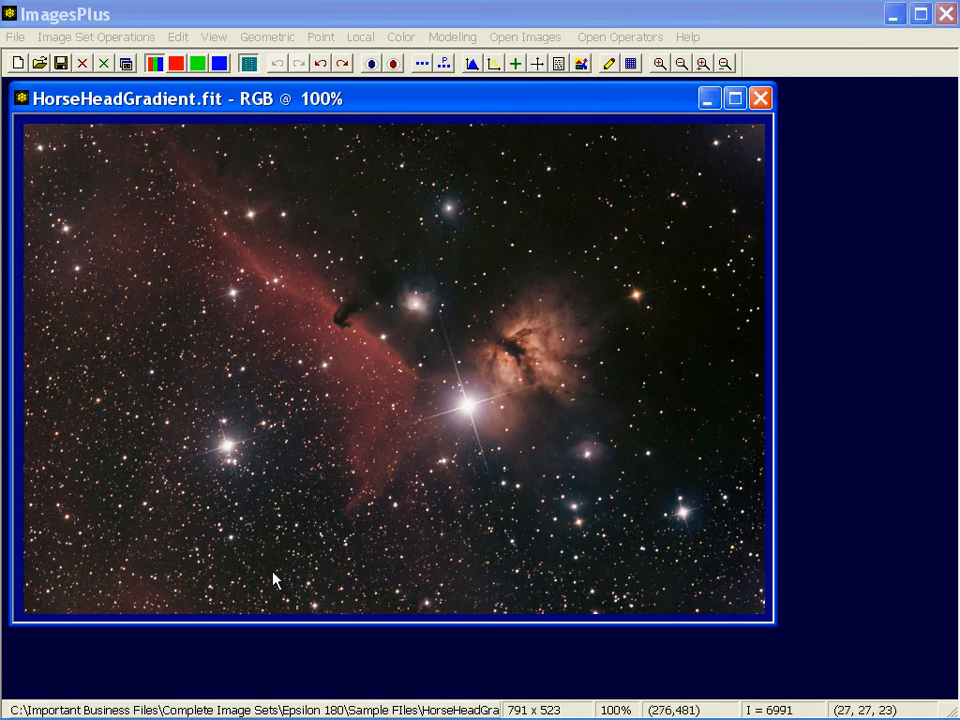
{"action": "mouse_move", "coordinate": [418, 413]}
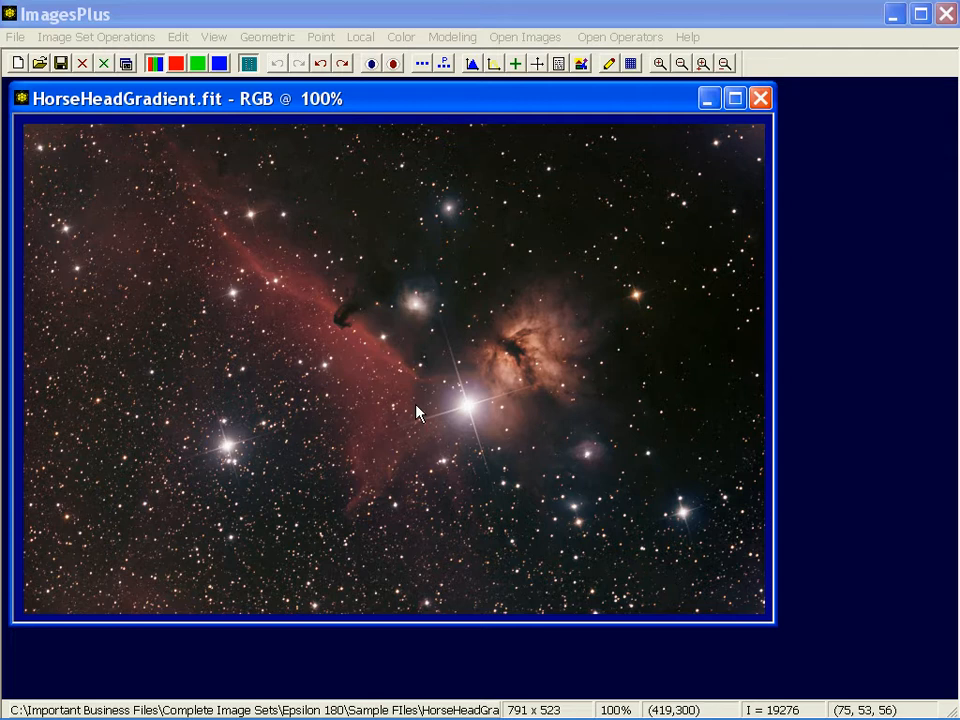
{"action": "mouse_move", "coordinate": [423, 380]}
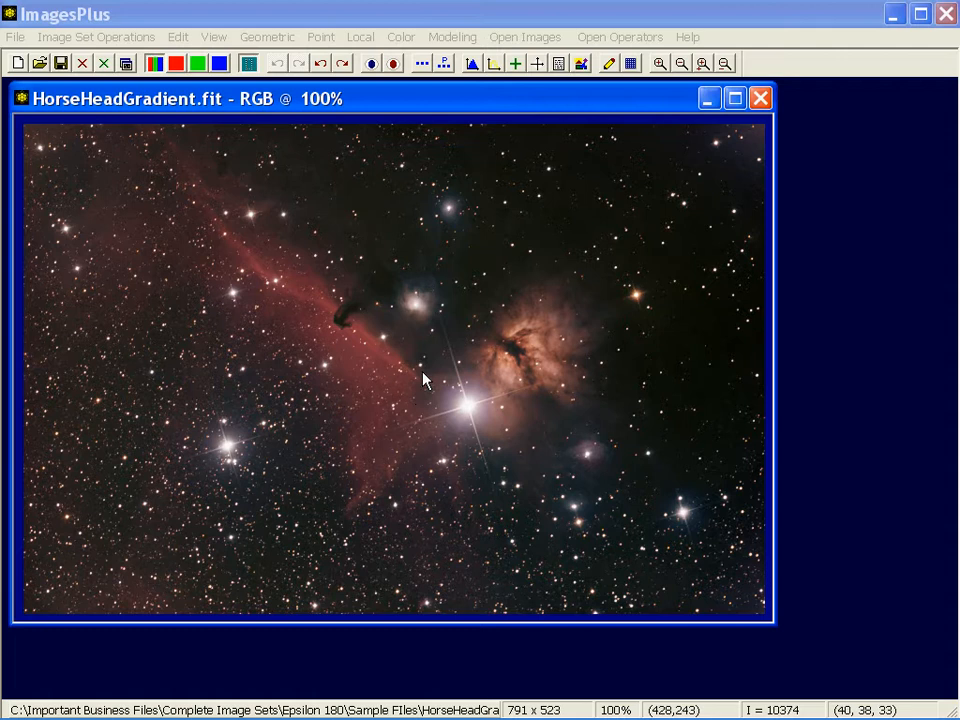
Step: Open the Background Compensation tool from the Point menu for the Horsehead image
{"action": "left_click", "coordinate": [320, 37]}
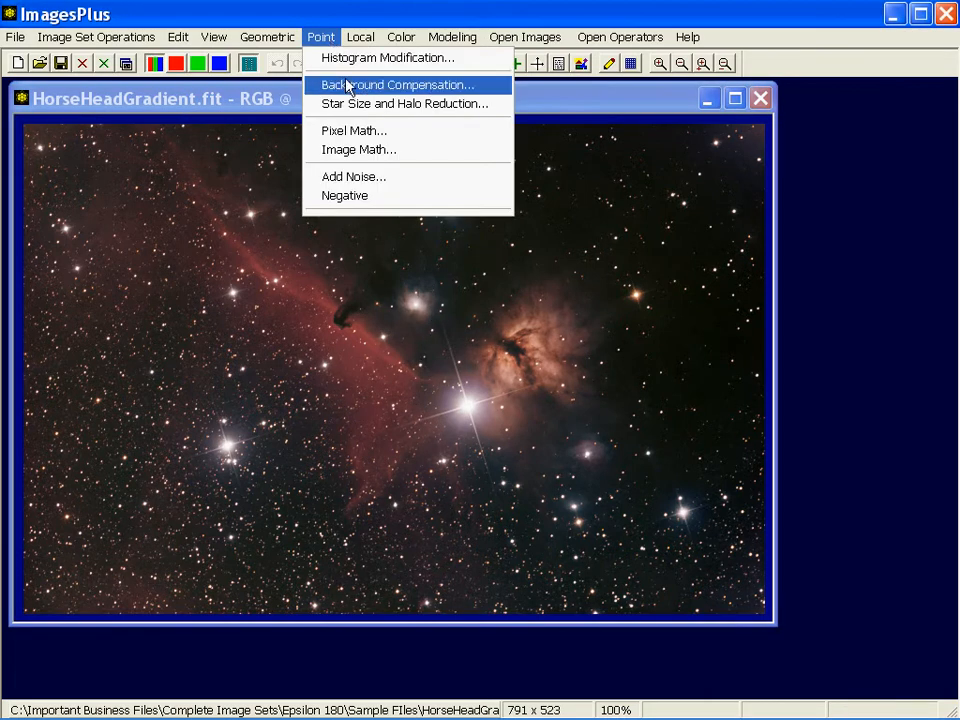
{"action": "left_click", "coordinate": [397, 84]}
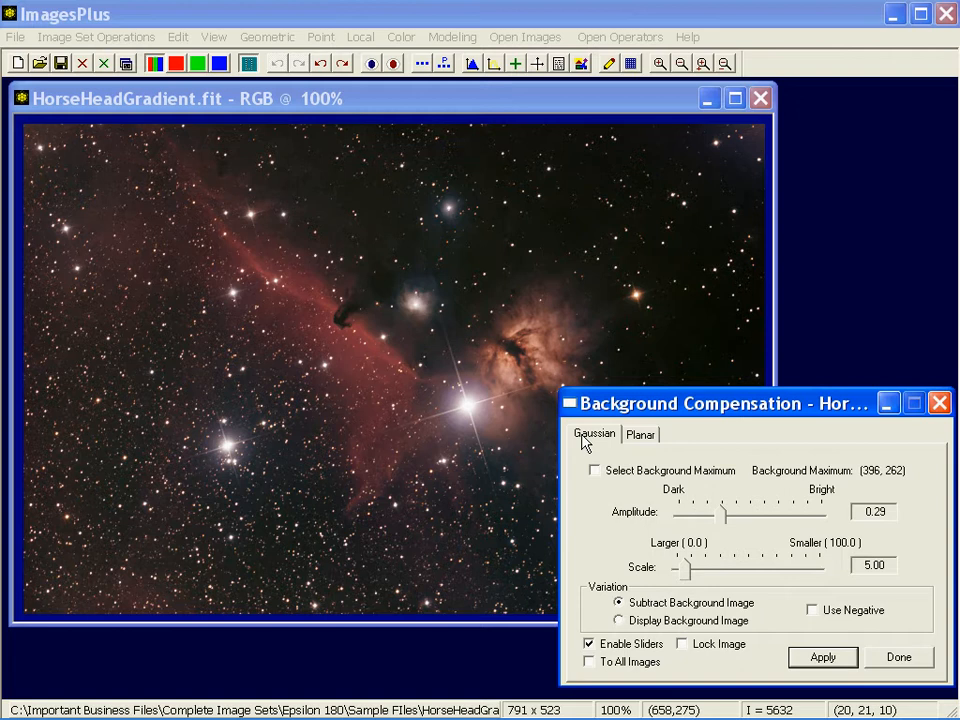
Step: Select the Planar method in Background Compensation
{"action": "left_click", "coordinate": [640, 434]}
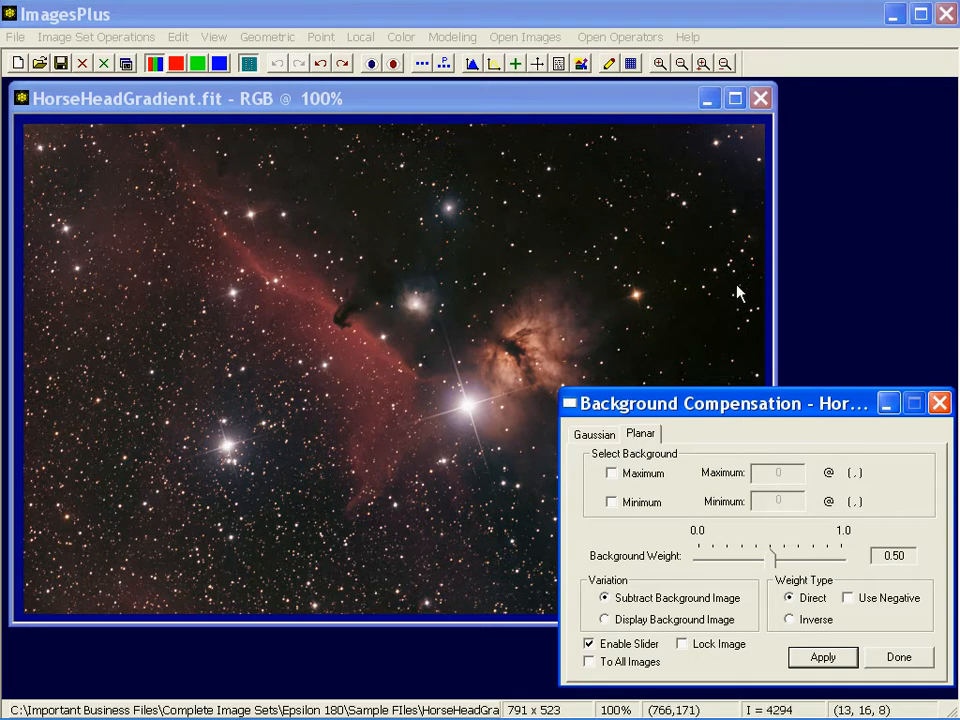
{"action": "mouse_move", "coordinate": [743, 158]}
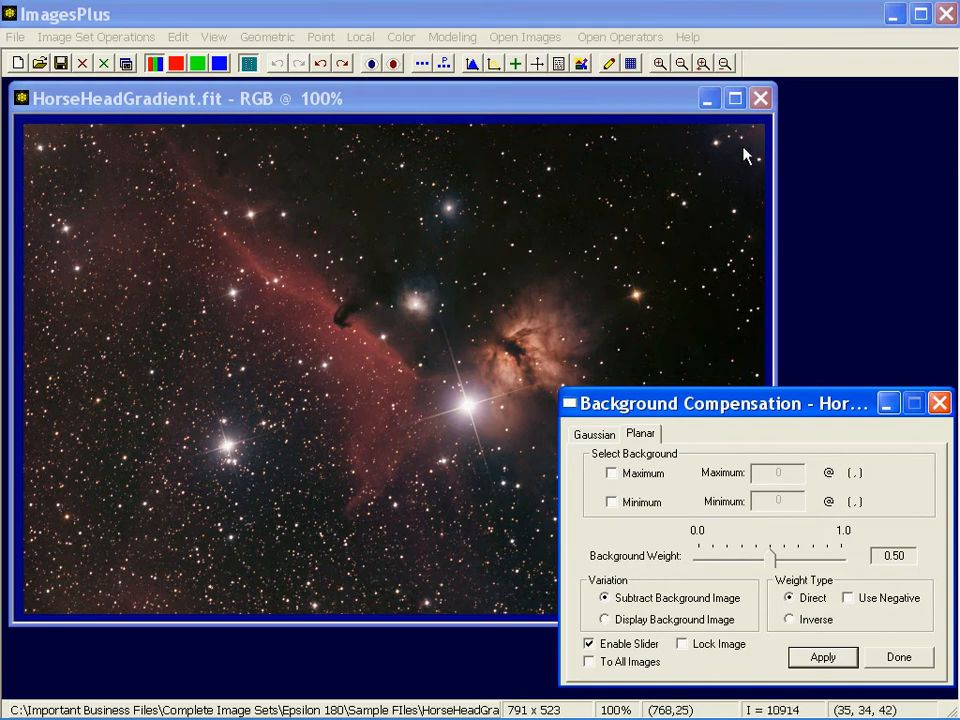
{"action": "mouse_move", "coordinate": [716, 268]}
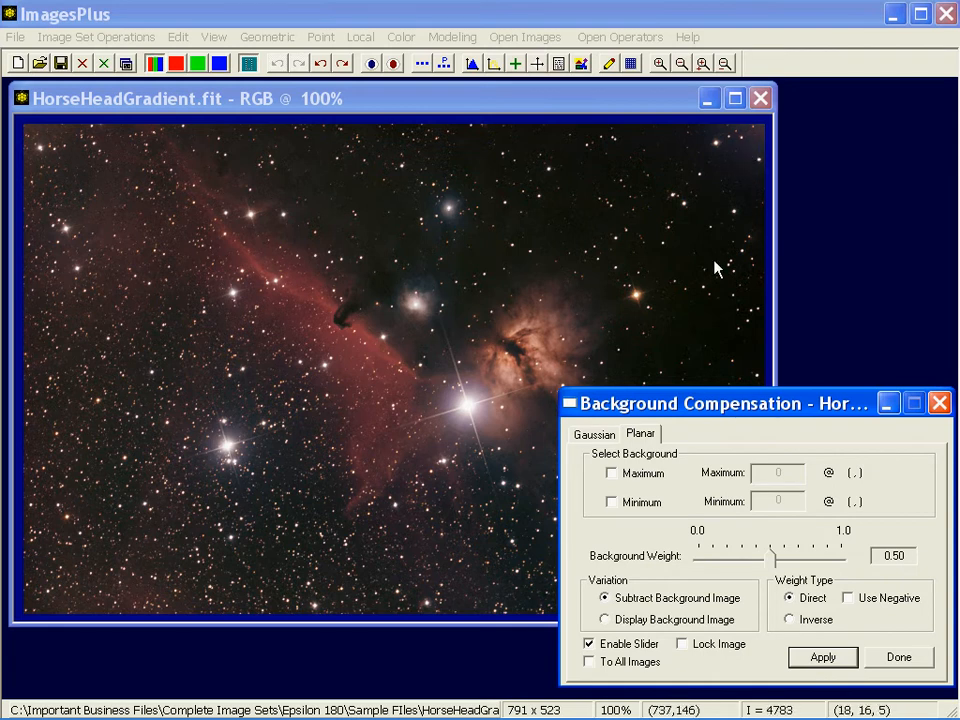
{"action": "mouse_move", "coordinate": [700, 490]}
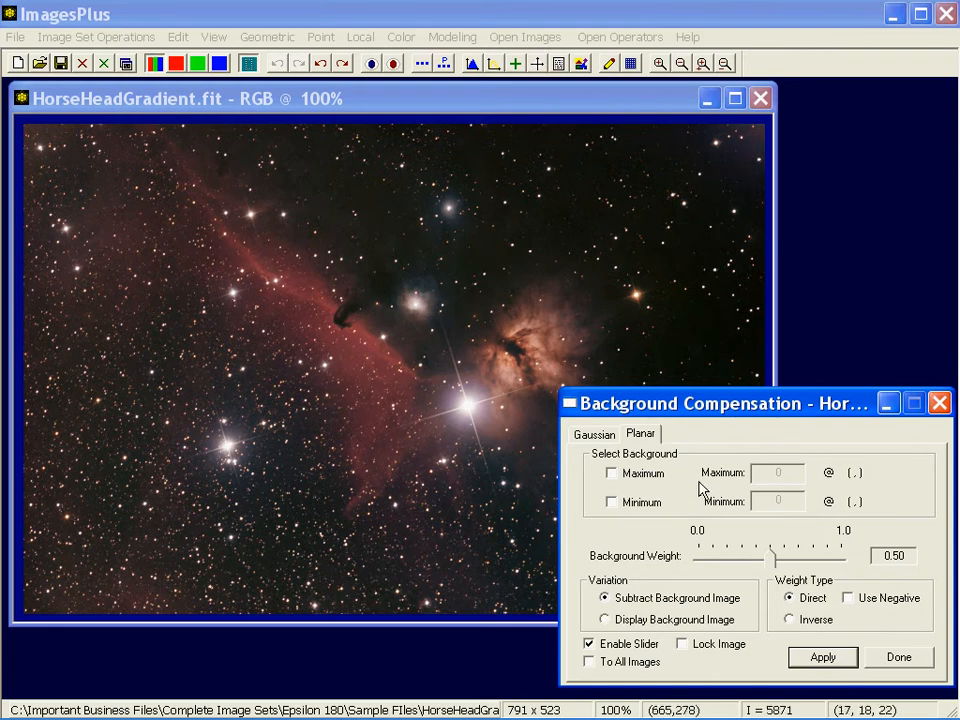
Step: Sample background maximum 14911 and enable minimum sampling near the upper-right corner
{"action": "left_click", "coordinate": [611, 473]}
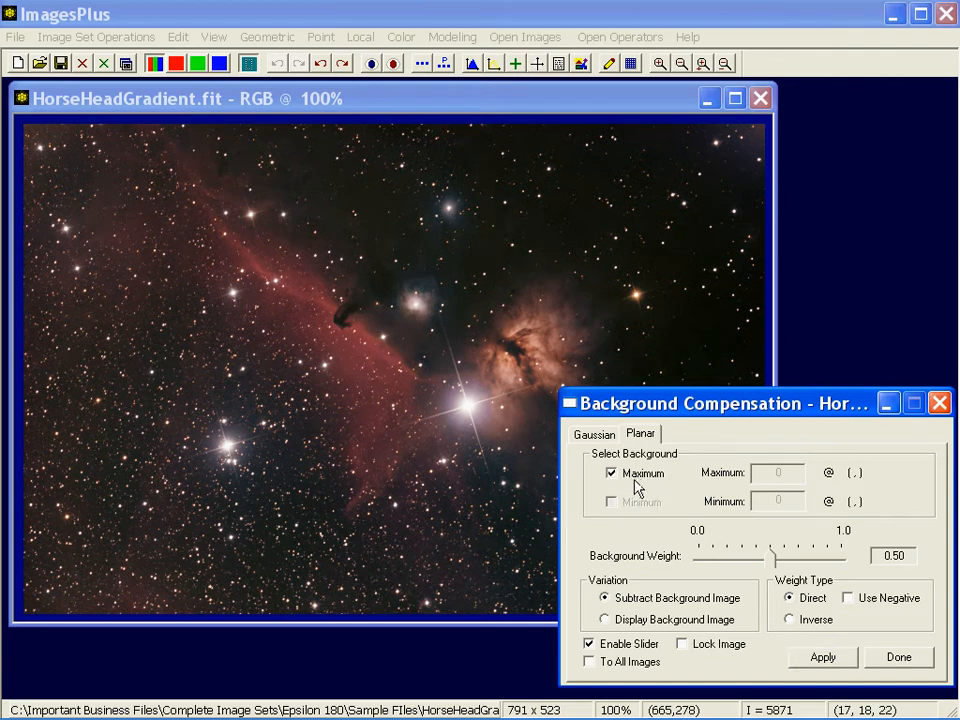
{"action": "mouse_move", "coordinate": [765, 133]}
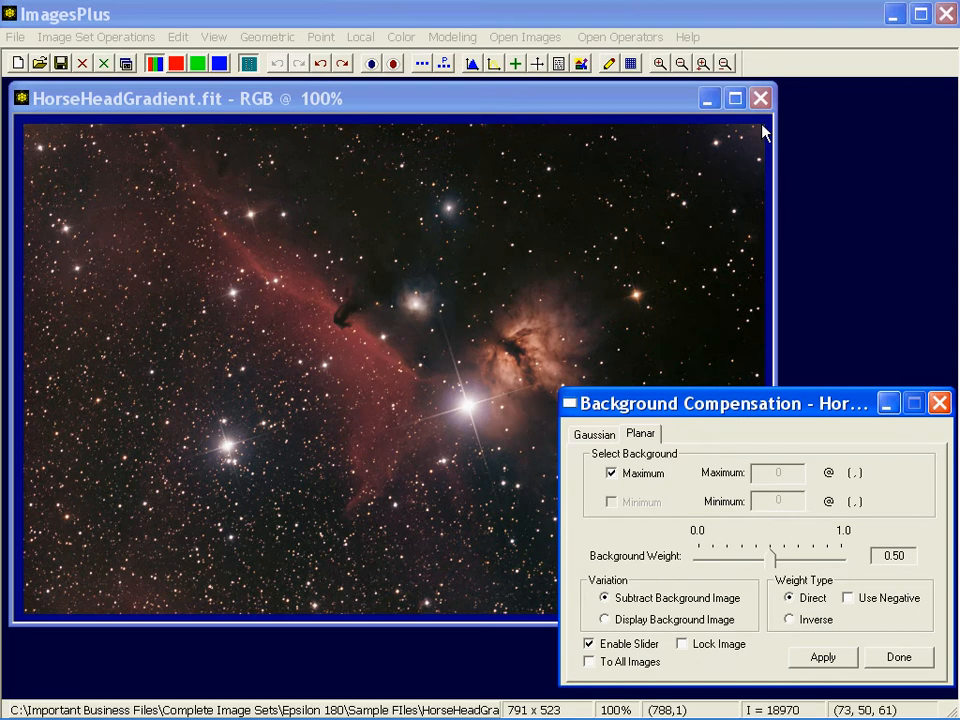
{"action": "mouse_move", "coordinate": [765, 133]}
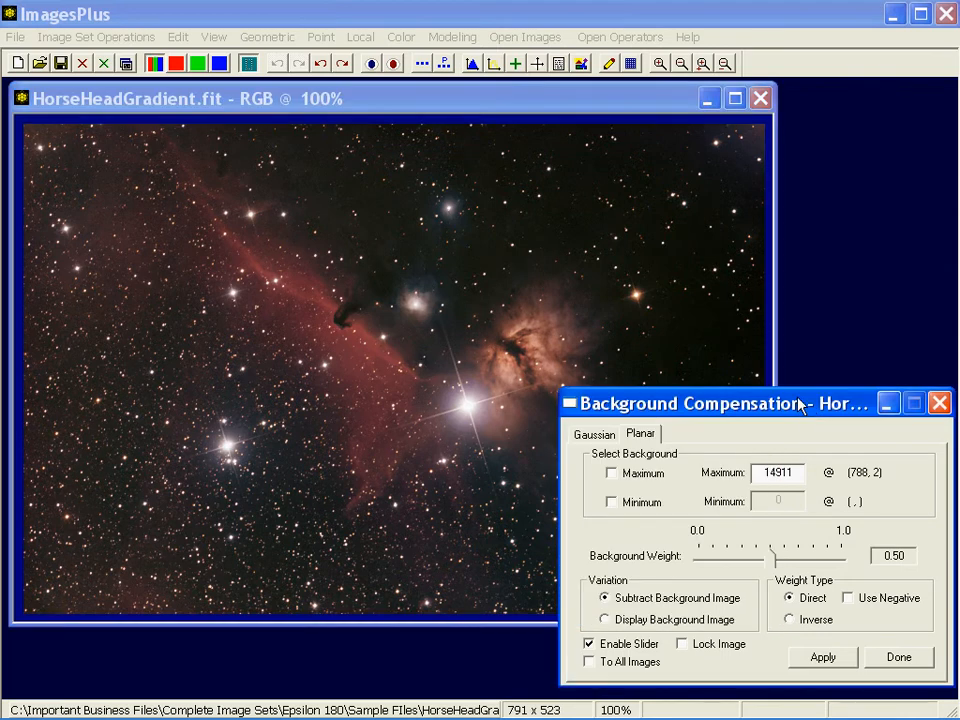
{"action": "left_click", "coordinate": [611, 501]}
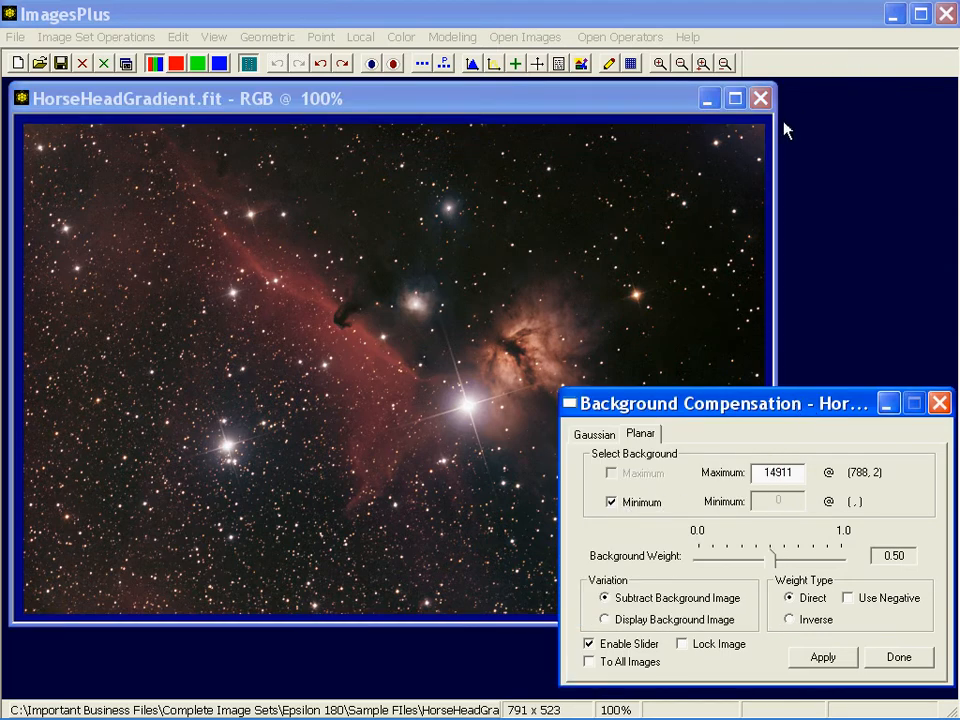
{"action": "mouse_move", "coordinate": [733, 168]}
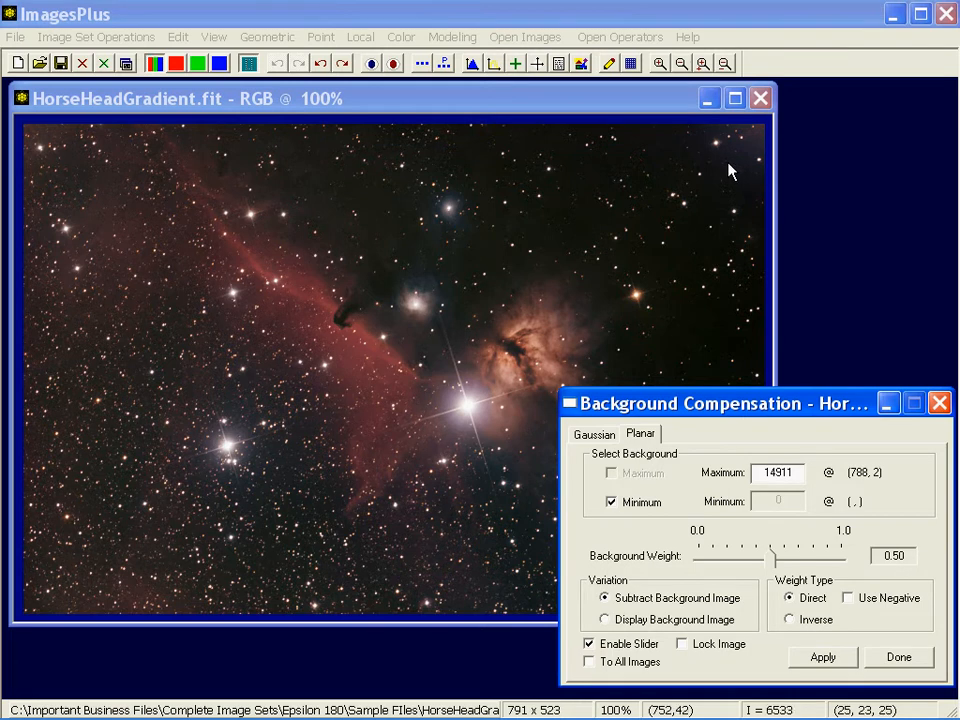
{"action": "mouse_move", "coordinate": [757, 150]}
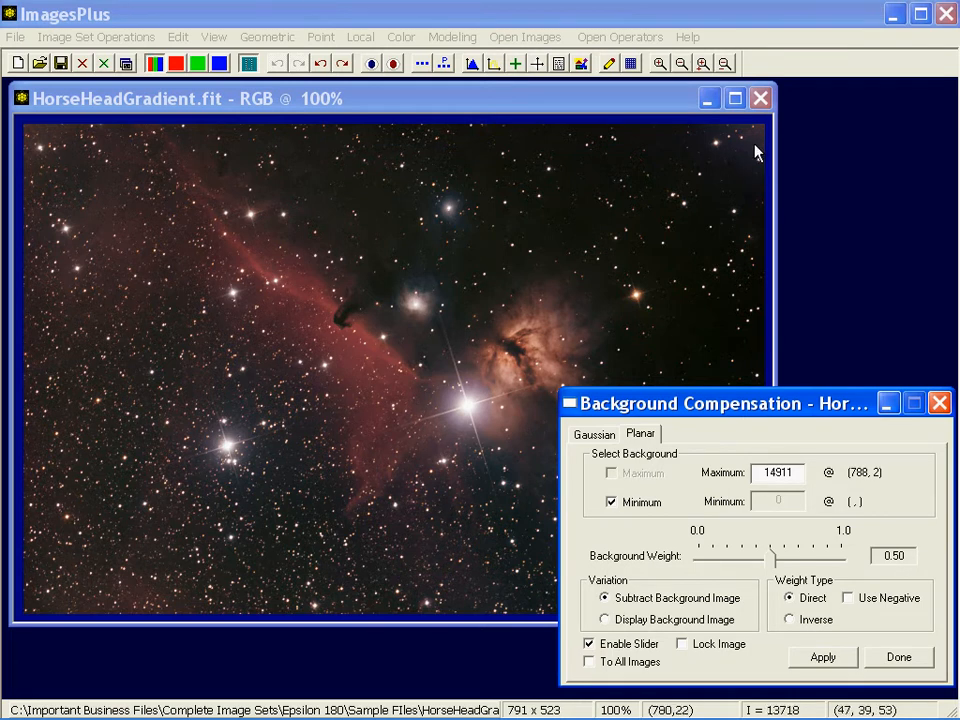
{"action": "mouse_move", "coordinate": [749, 138]}
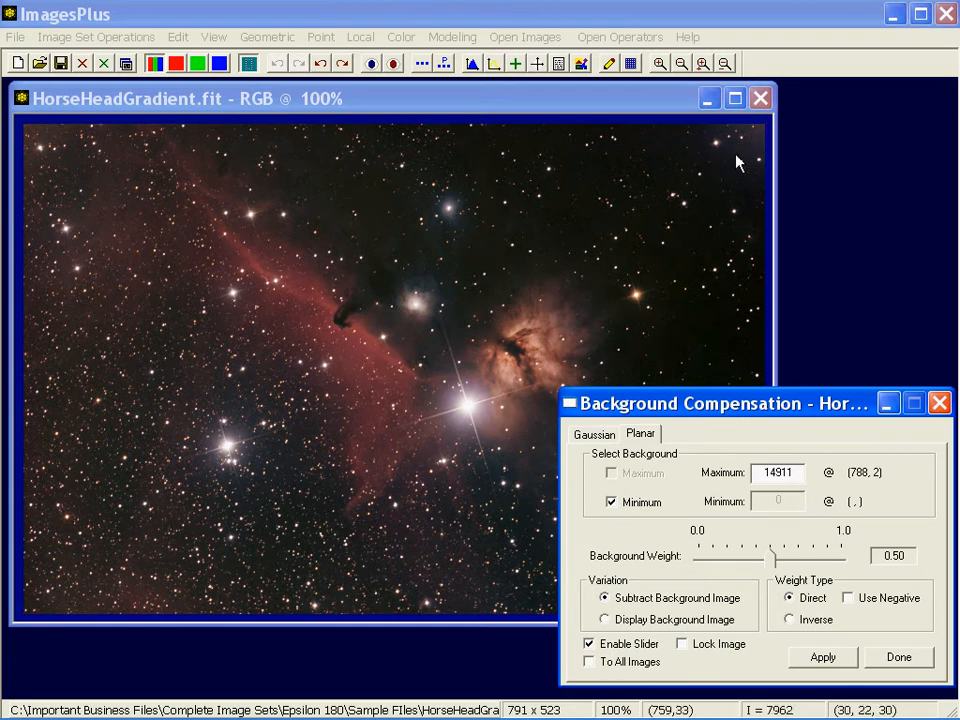
{"action": "mouse_move", "coordinate": [750, 140]}
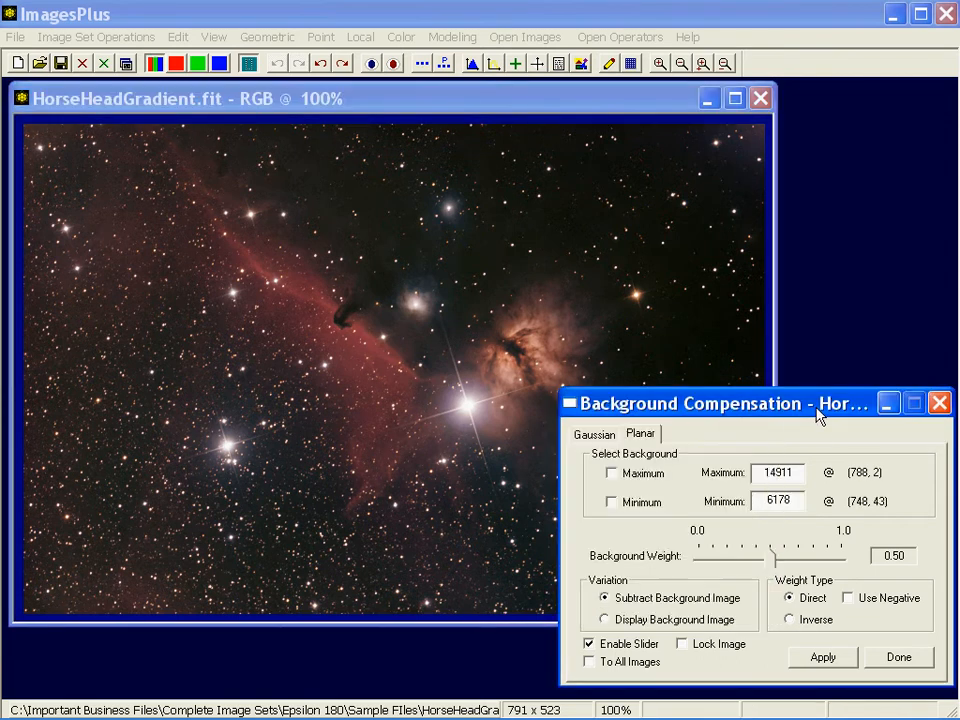
{"action": "mouse_move", "coordinate": [790, 413]}
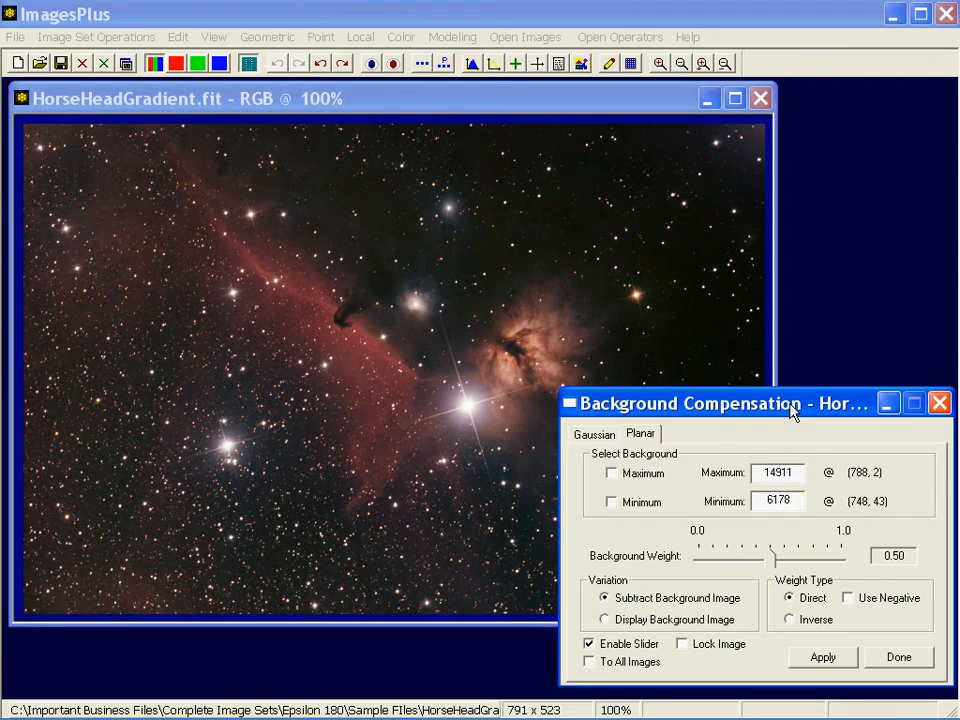
{"action": "mouse_move", "coordinate": [640, 640]}
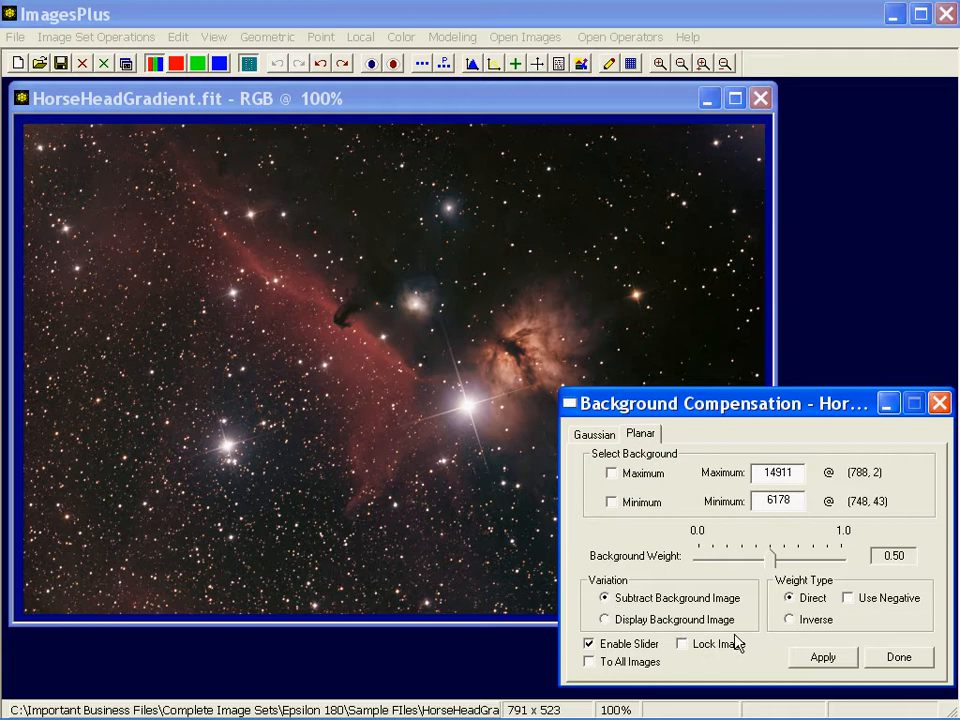
Step: Display the planar background image and drag the background weight up to 1.0
{"action": "left_click", "coordinate": [604, 618]}
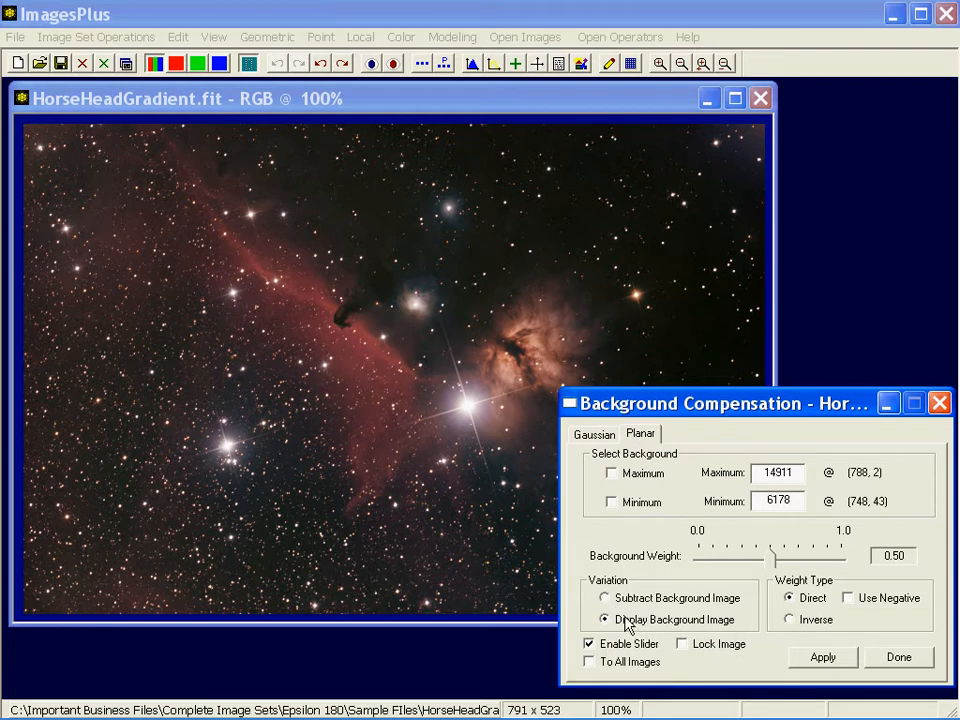
{"action": "left_click_drag", "start_coordinate": [775, 547], "coordinate": [815, 547]}
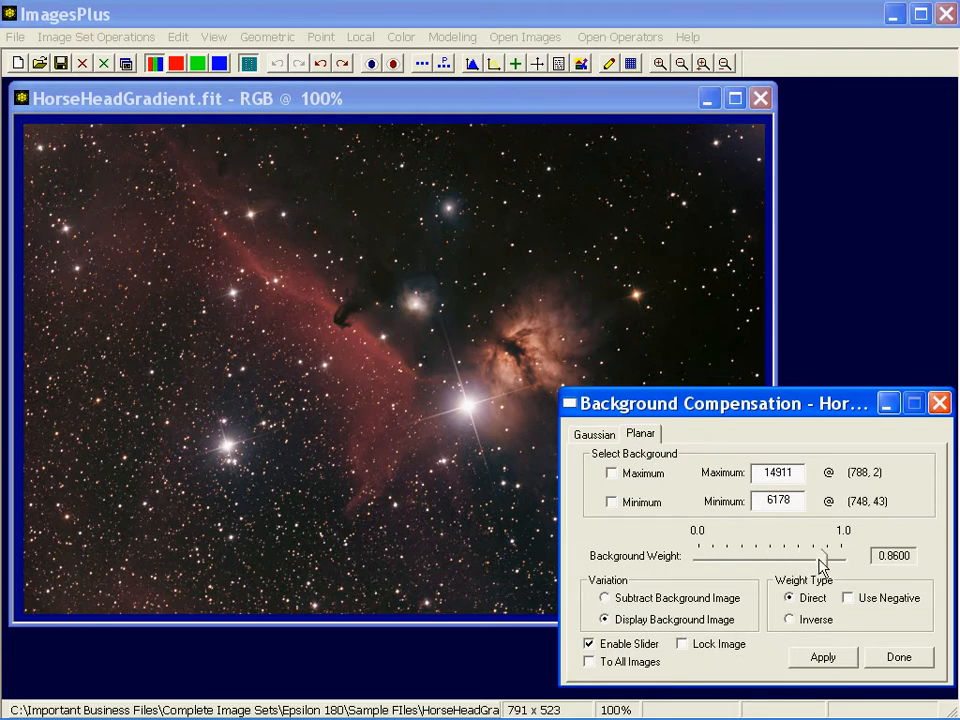
{"action": "left_click_drag", "start_coordinate": [815, 556], "coordinate": [845, 556]}
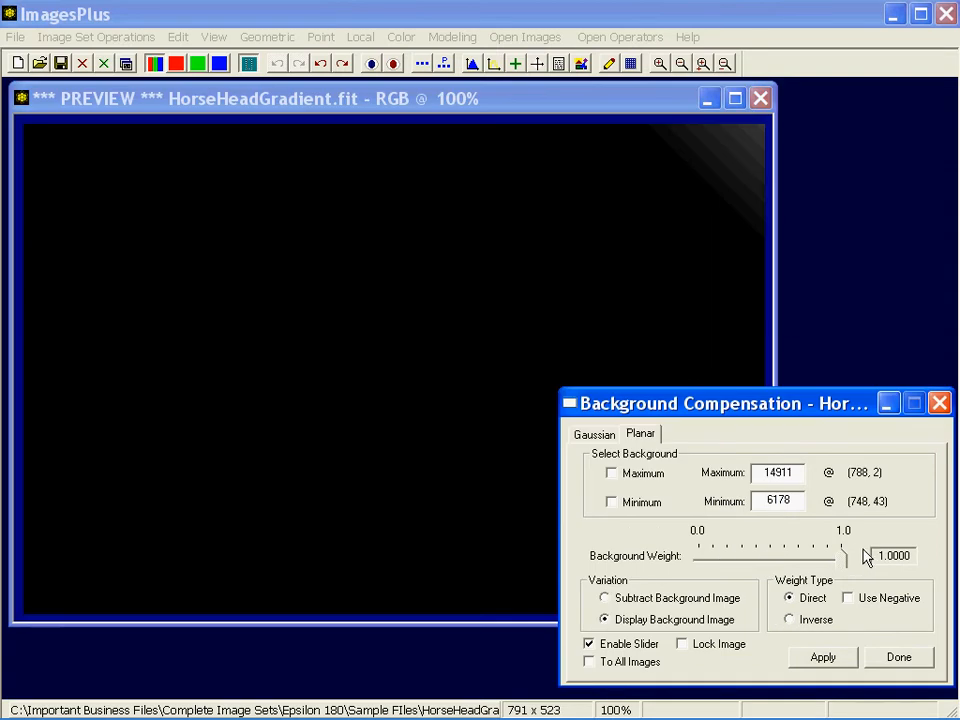
{"action": "mouse_move", "coordinate": [770, 145]}
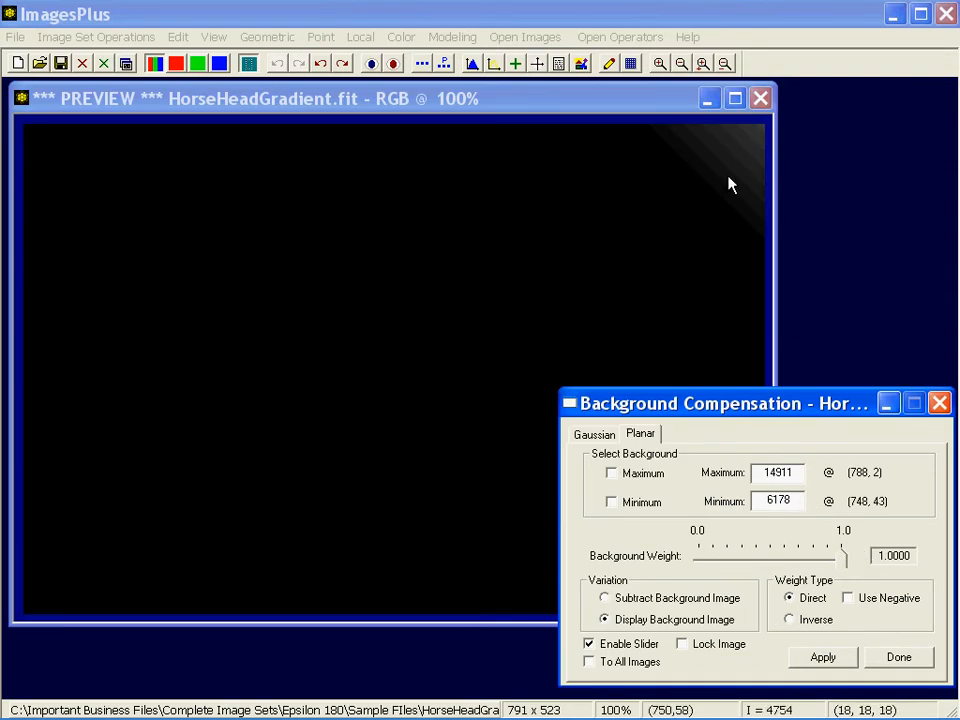
{"action": "mouse_move", "coordinate": [758, 133]}
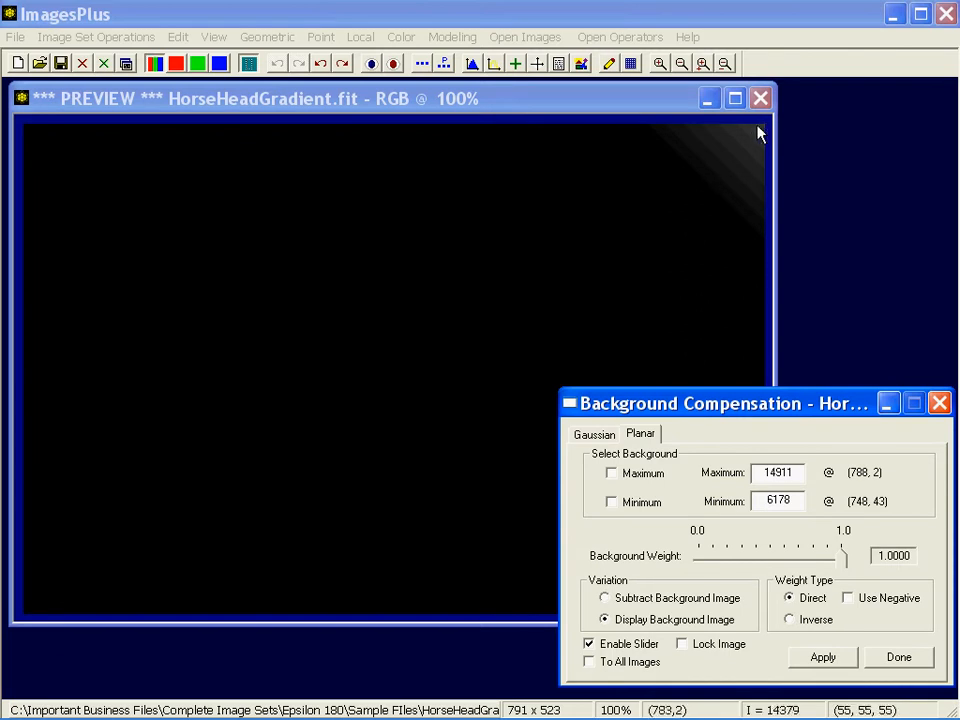
{"action": "mouse_move", "coordinate": [723, 201]}
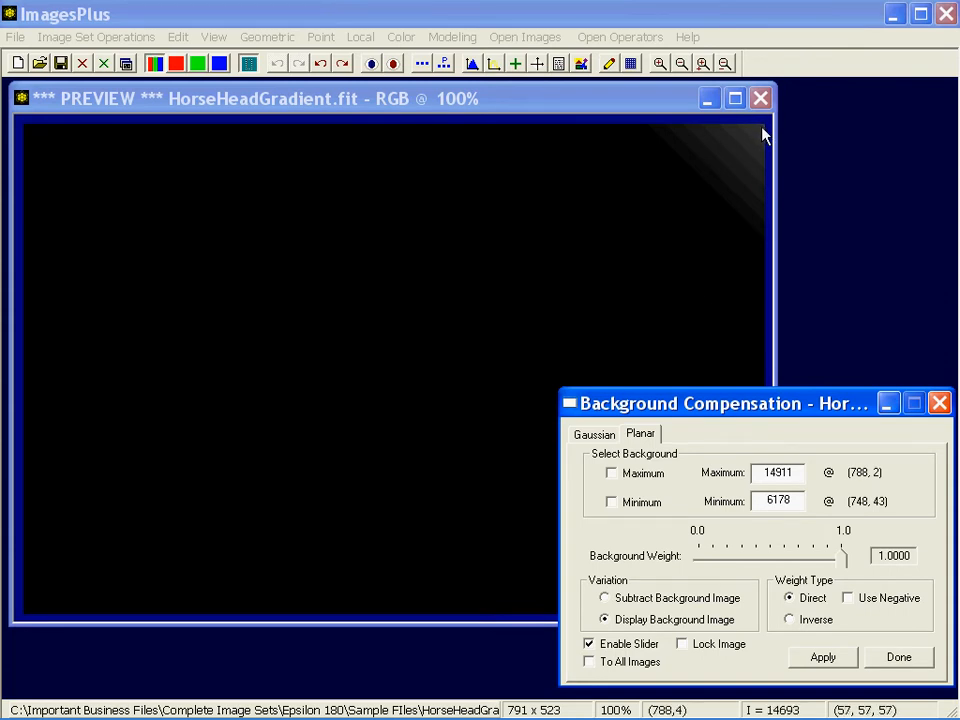
{"action": "mouse_move", "coordinate": [710, 193]}
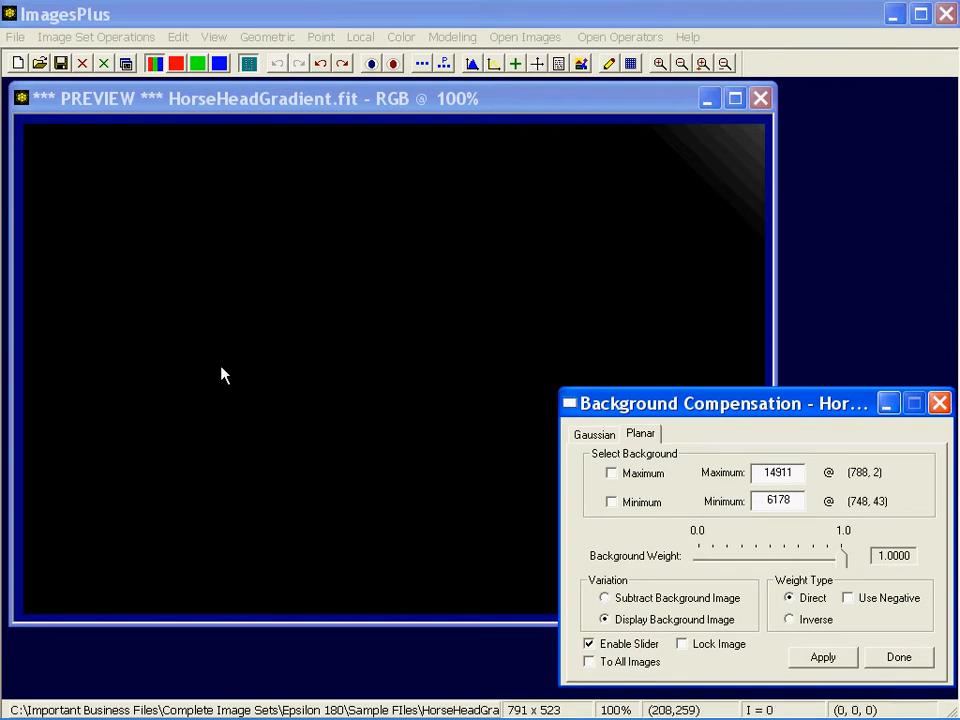
{"action": "mouse_move", "coordinate": [332, 320]}
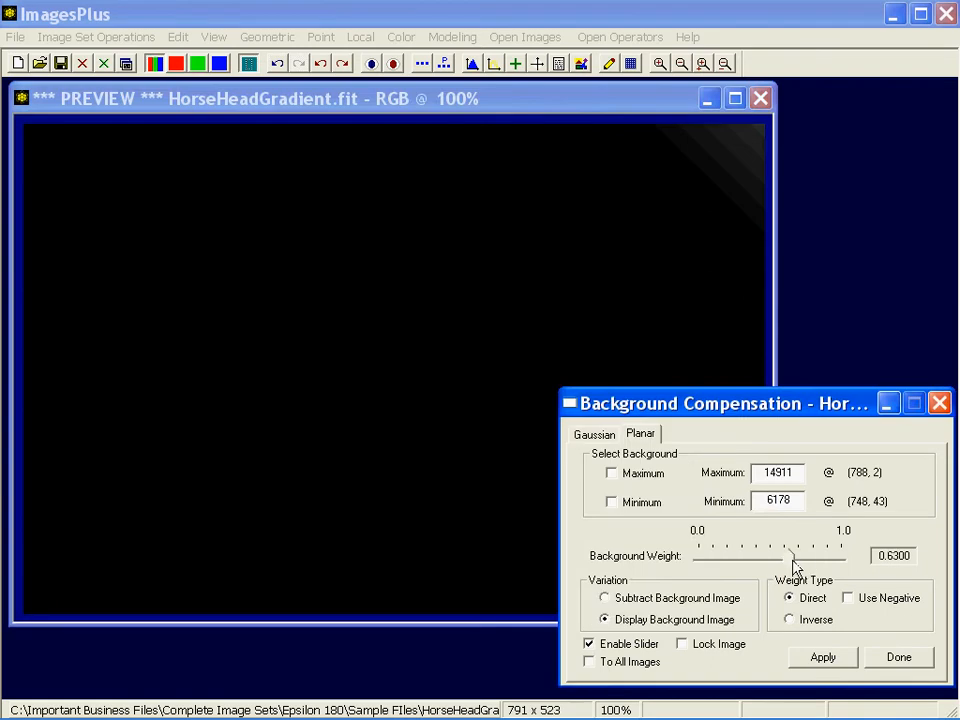
Step: Lower the background weight to about 0.45, then raise it back to 1.0
{"action": "left_click_drag", "start_coordinate": [790, 555], "coordinate": [755, 555]}
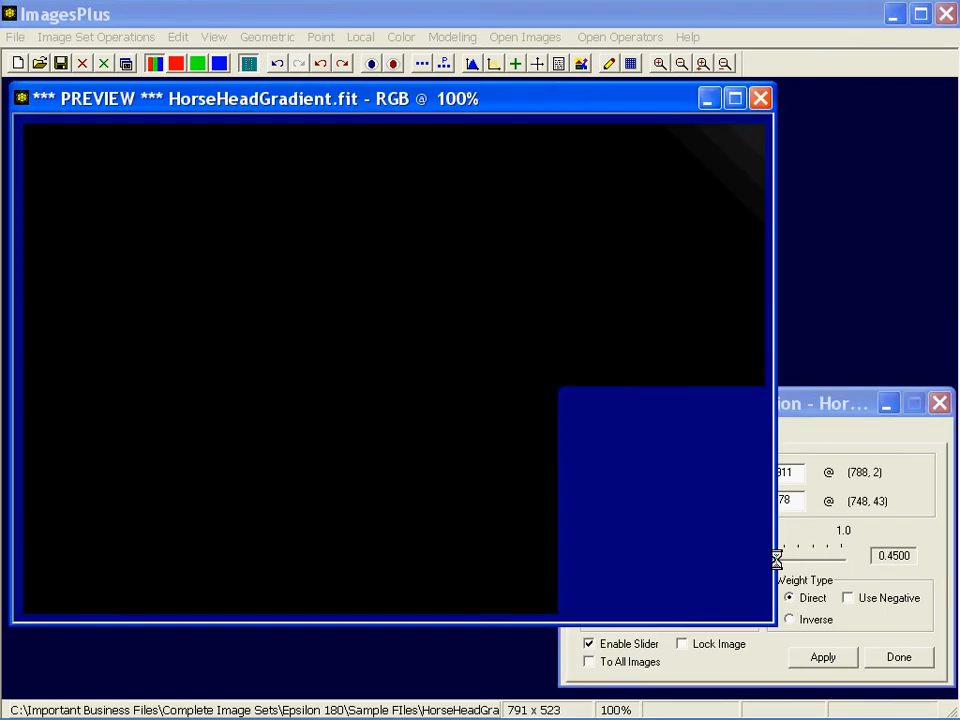
{"action": "left_click_drag", "start_coordinate": [775, 556], "coordinate": [845, 556]}
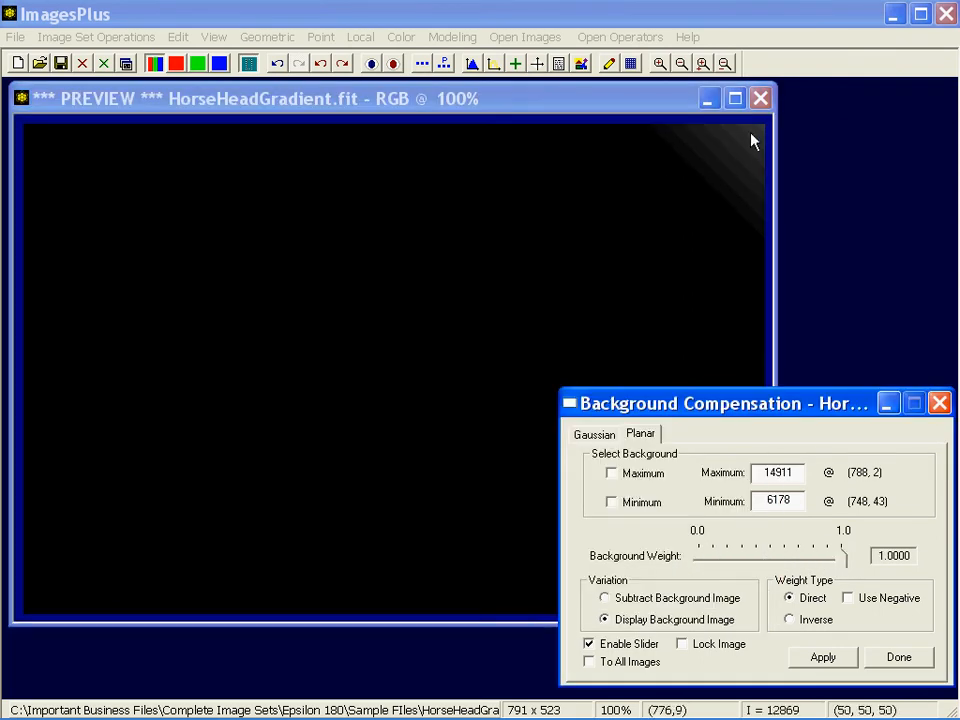
{"action": "mouse_move", "coordinate": [758, 170]}
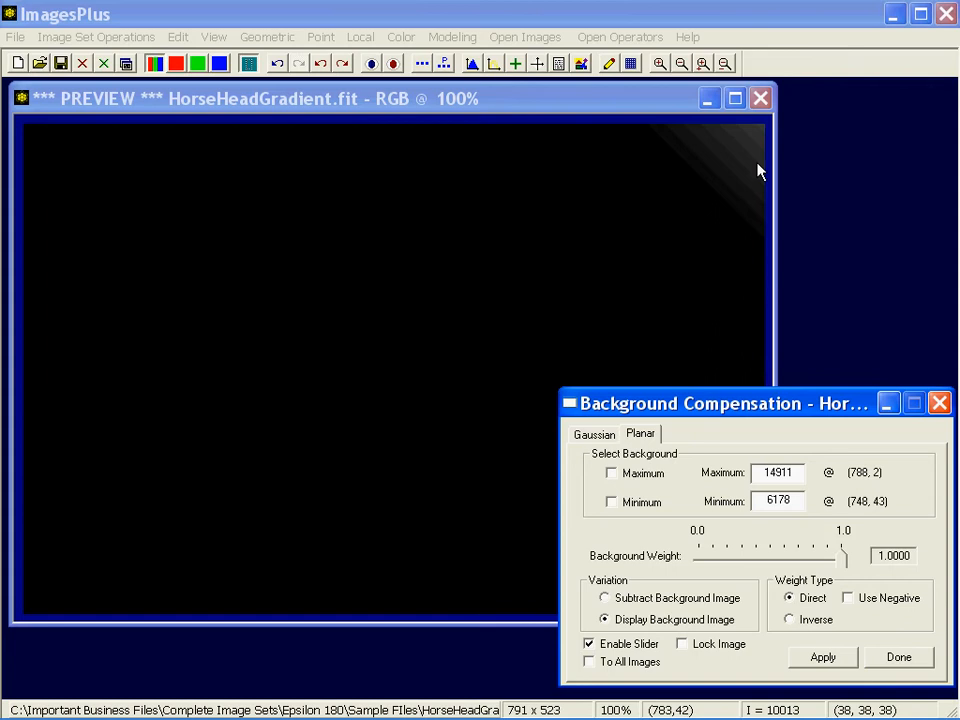
{"action": "mouse_move", "coordinate": [775, 138]}
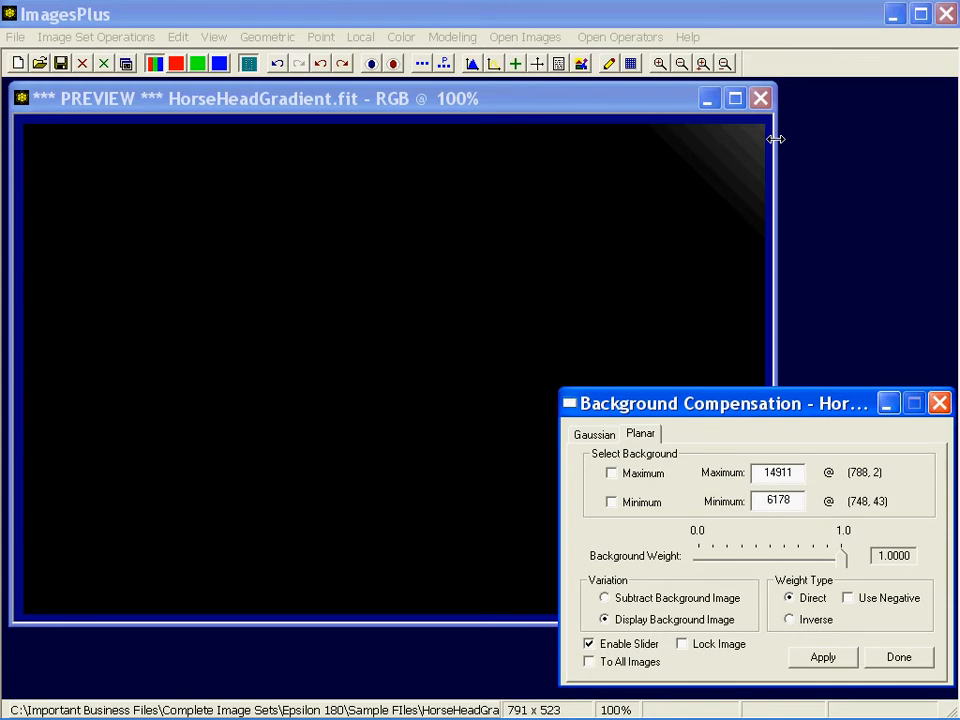
{"action": "mouse_move", "coordinate": [728, 198]}
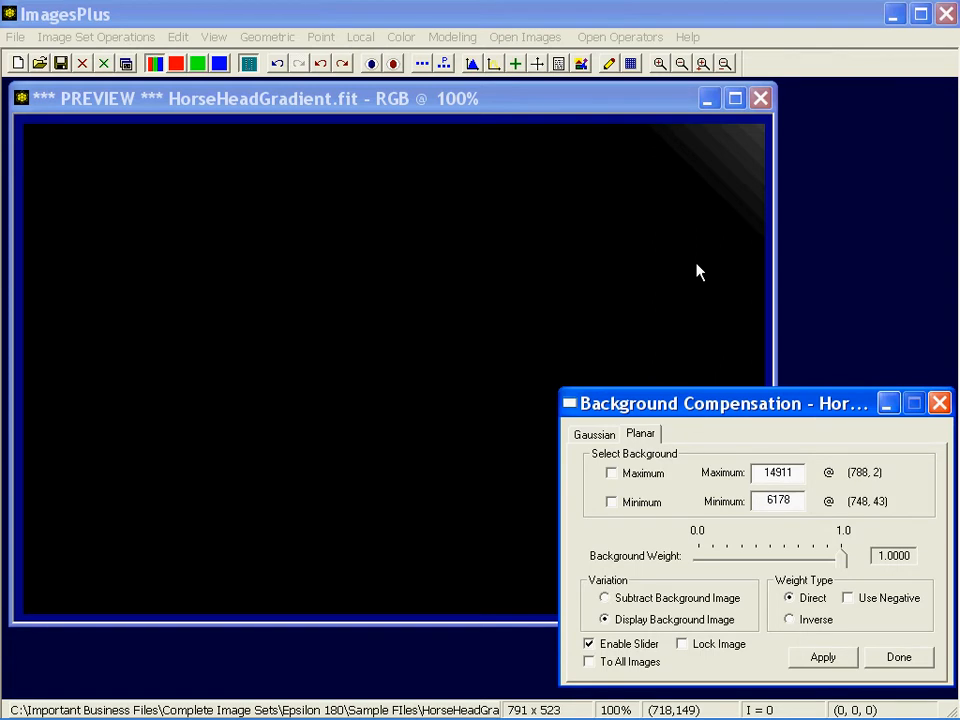
{"action": "mouse_move", "coordinate": [697, 274]}
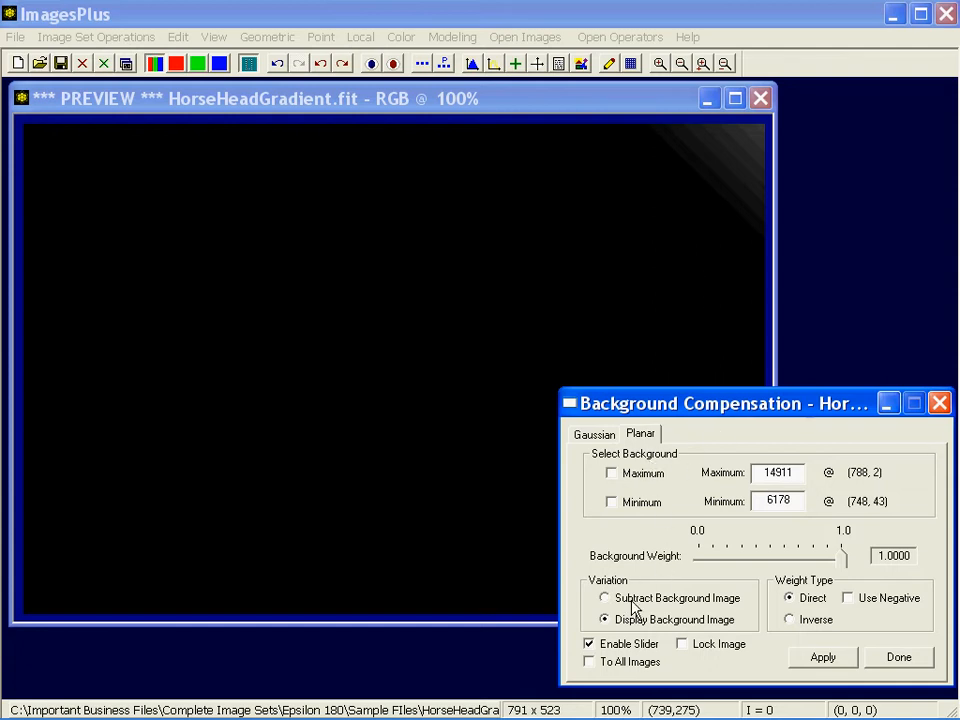
Step: Apply planar background subtraction to HorseHead and adjust the weight to 0.53
{"action": "left_click", "coordinate": [604, 597]}
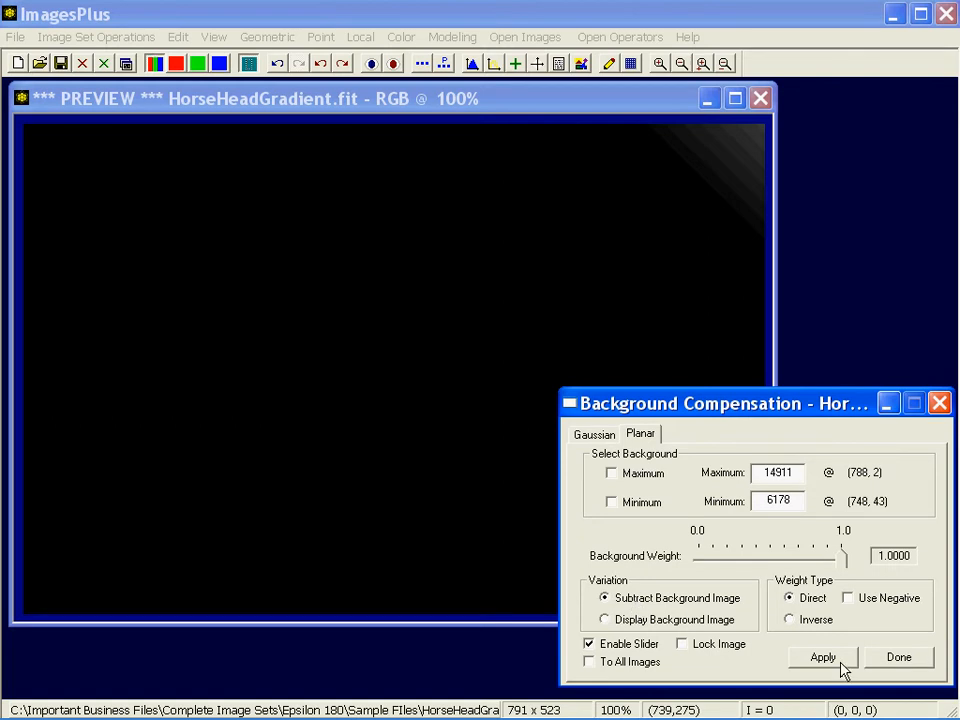
{"action": "left_click", "coordinate": [823, 657]}
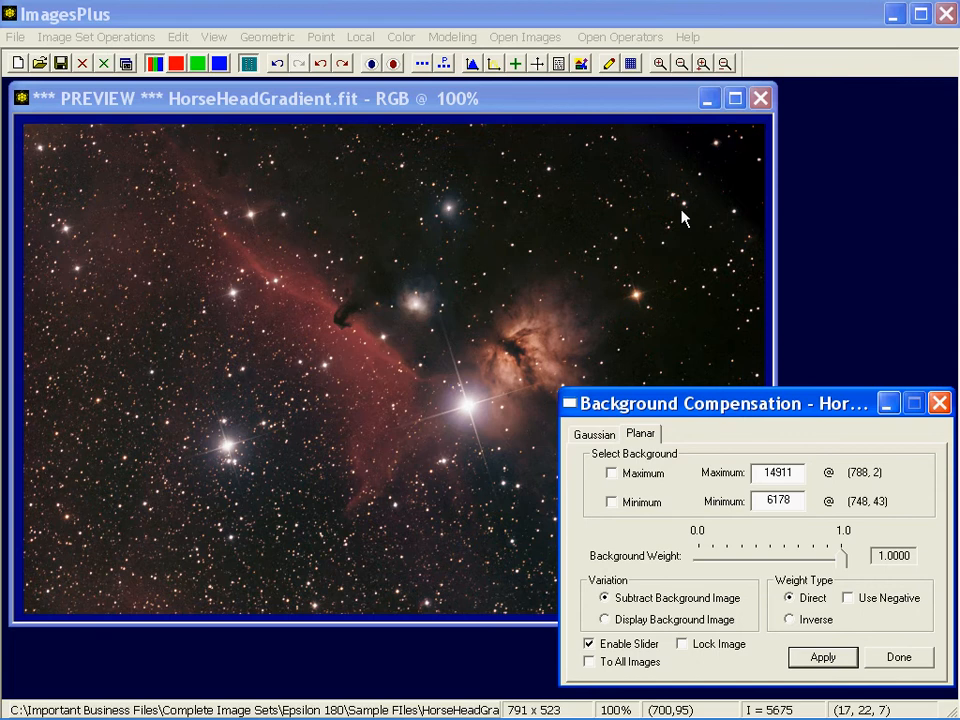
{"action": "mouse_move", "coordinate": [762, 453]}
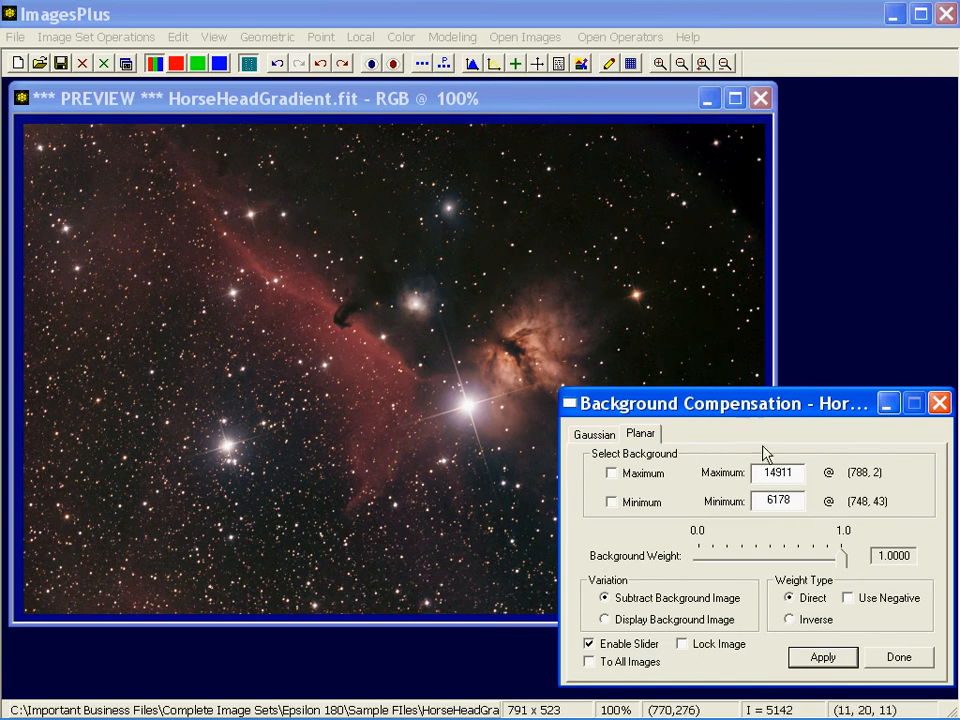
{"action": "left_click_drag", "start_coordinate": [840, 550], "coordinate": [837, 555]}
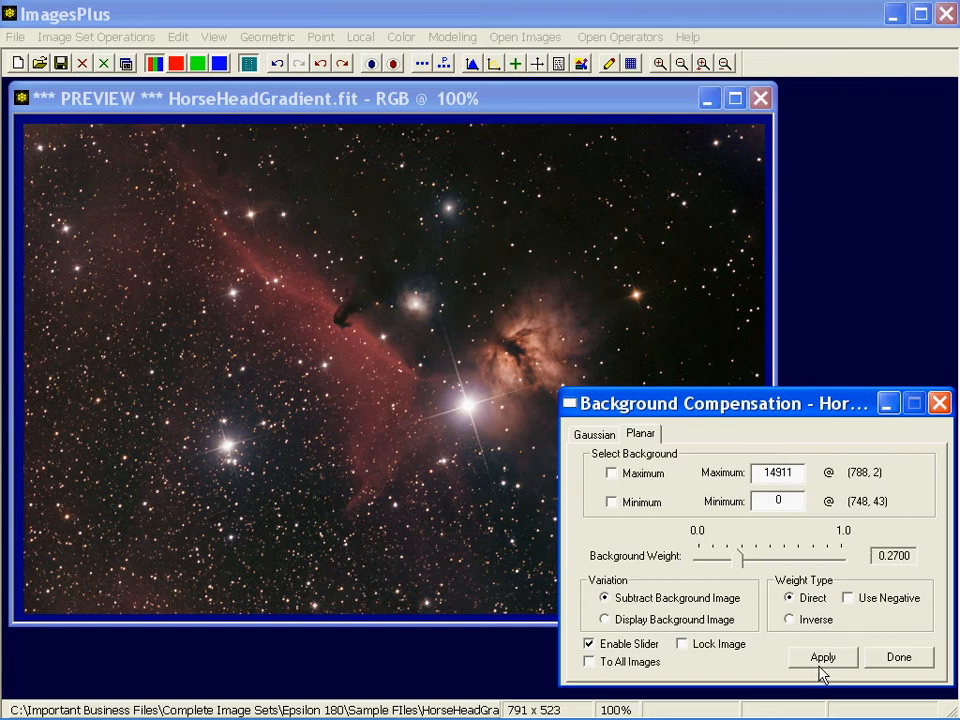
{"action": "mouse_move", "coordinate": [823, 657]}
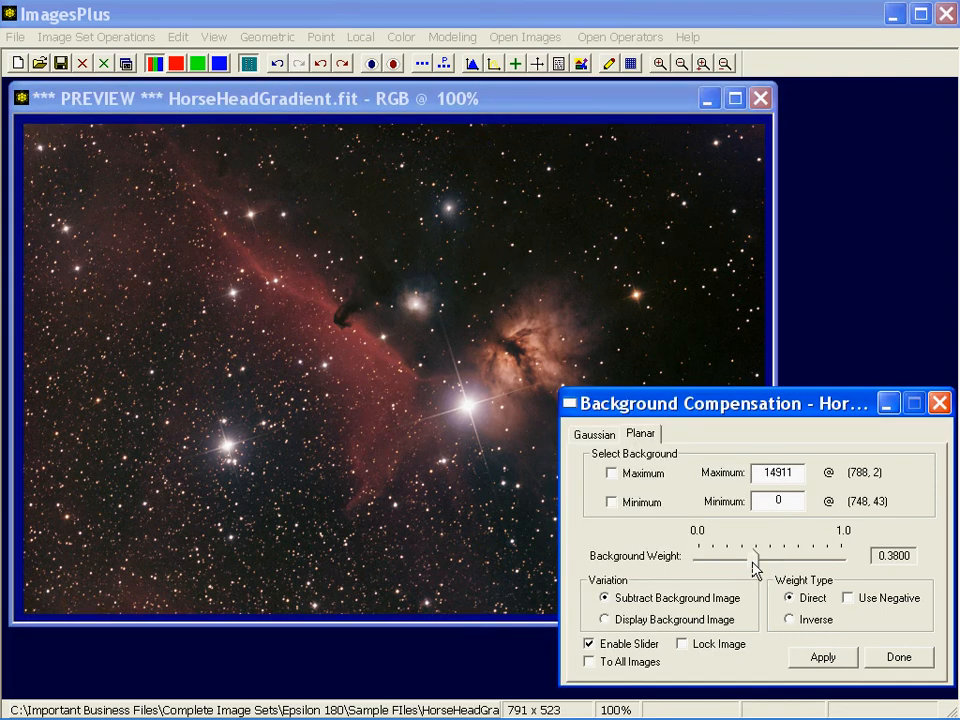
{"action": "left_click_drag", "start_coordinate": [740, 556], "coordinate": [758, 556]}
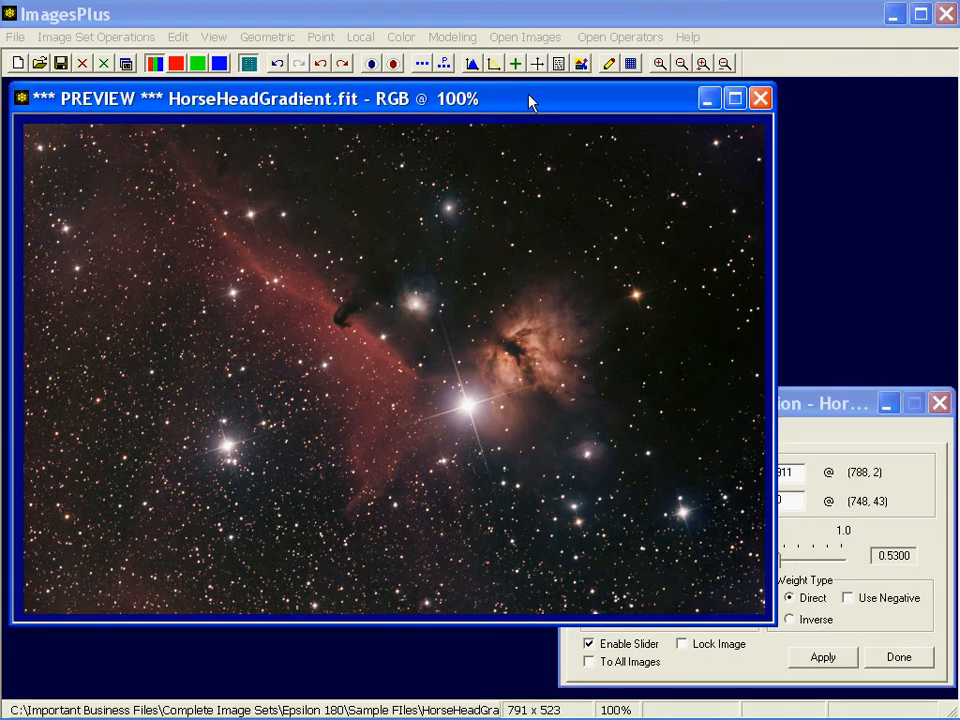
{"action": "mouse_move", "coordinate": [918, 221]}
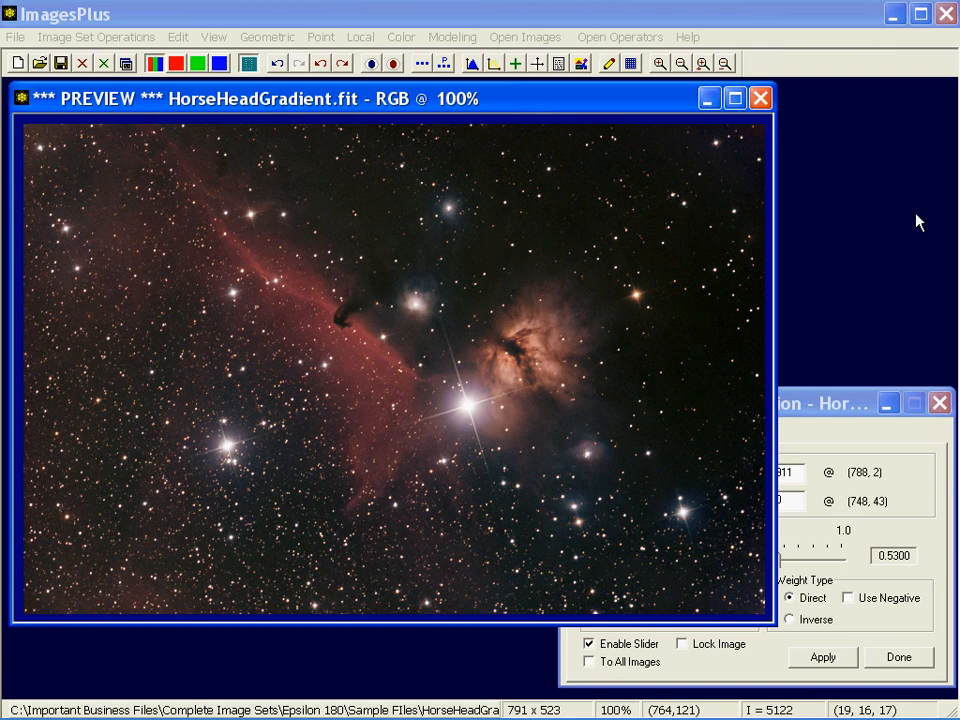
{"action": "mouse_move", "coordinate": [348, 330]}
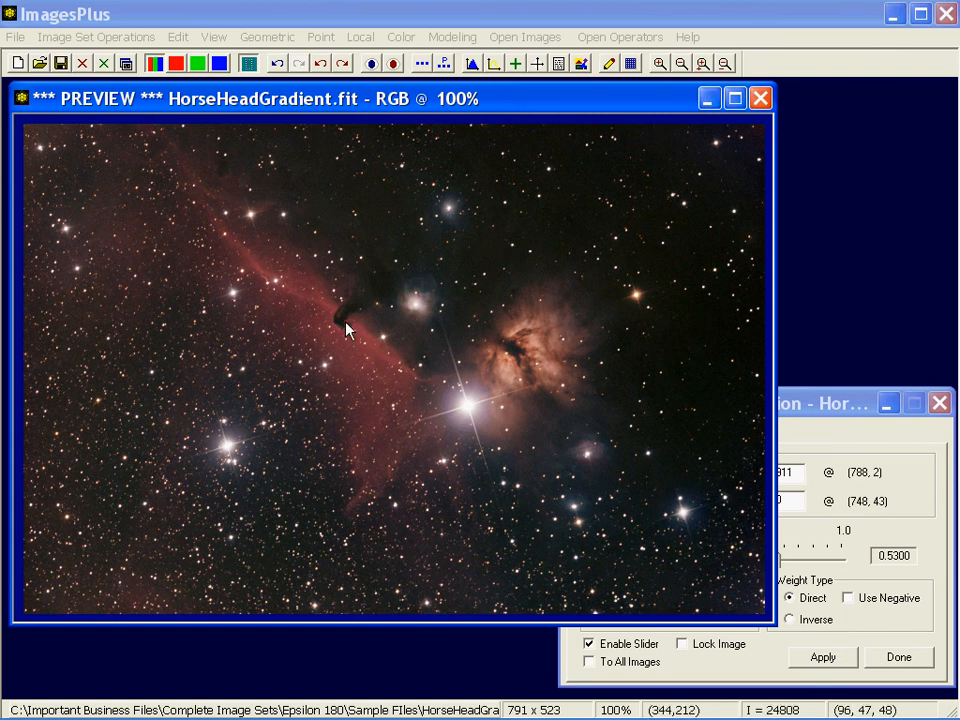
{"action": "mouse_move", "coordinate": [728, 572]}
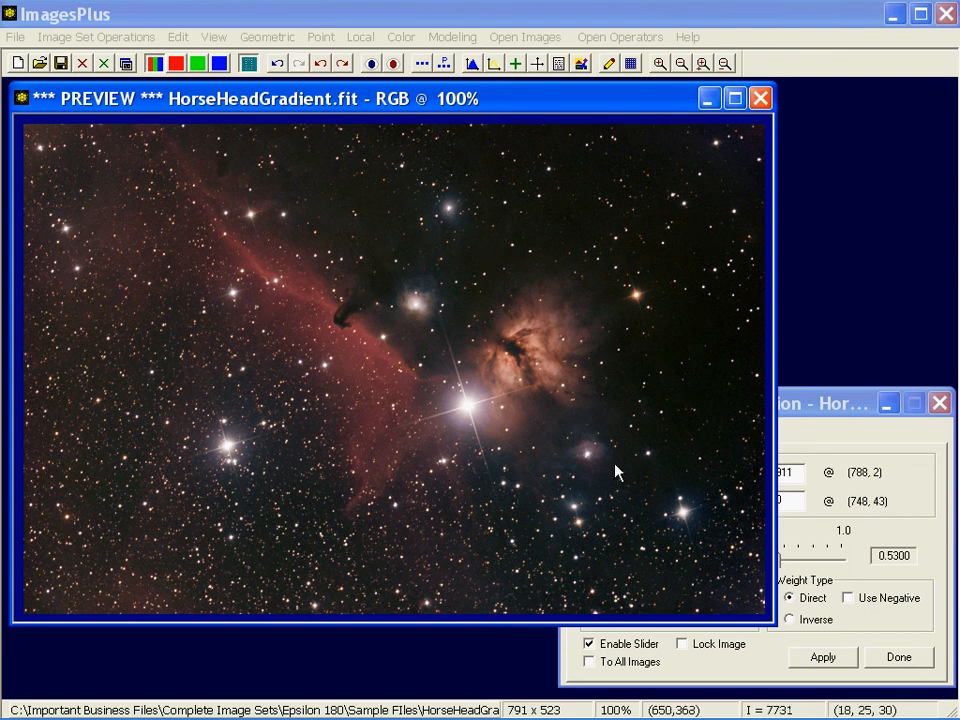
{"action": "mouse_move", "coordinate": [519, 362]}
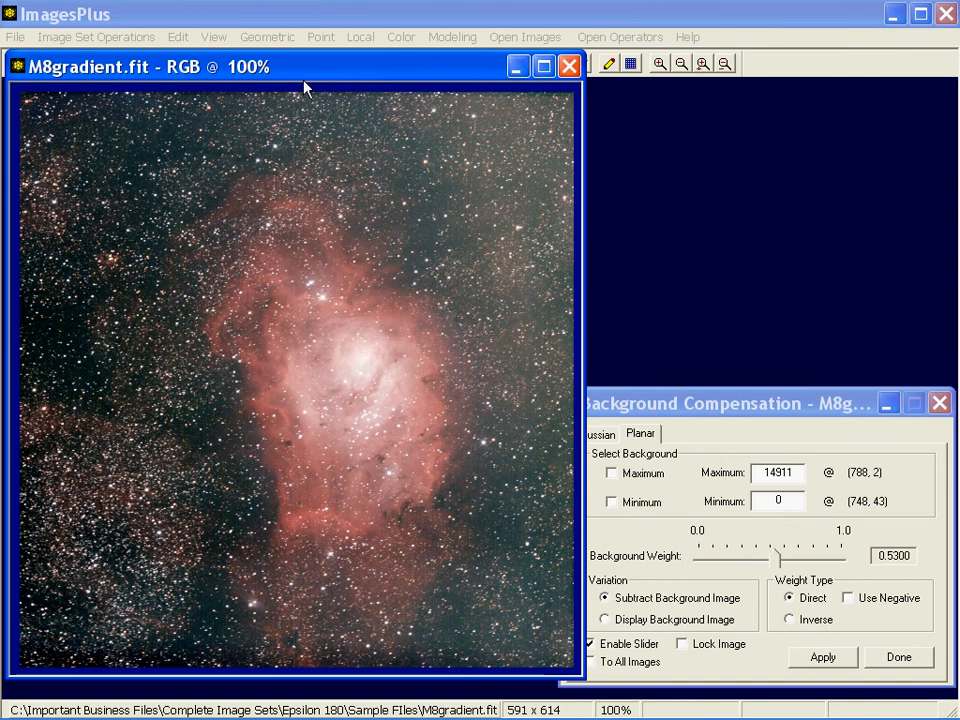
{"action": "mouse_move", "coordinate": [565, 395]}
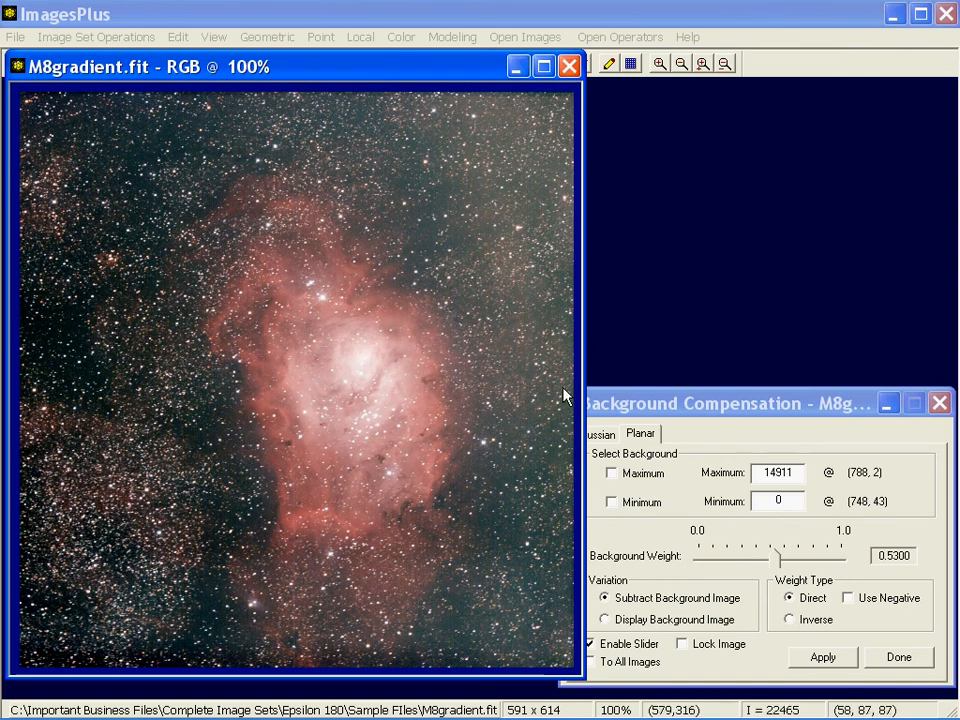
{"action": "mouse_move", "coordinate": [455, 393]}
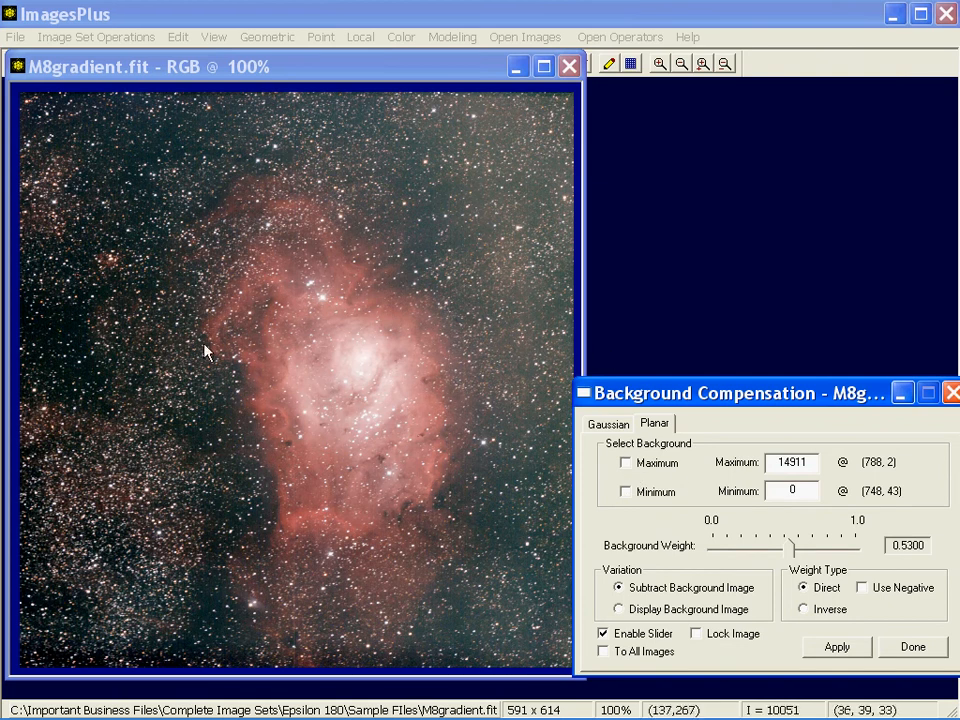
{"action": "mouse_move", "coordinate": [647, 648]}
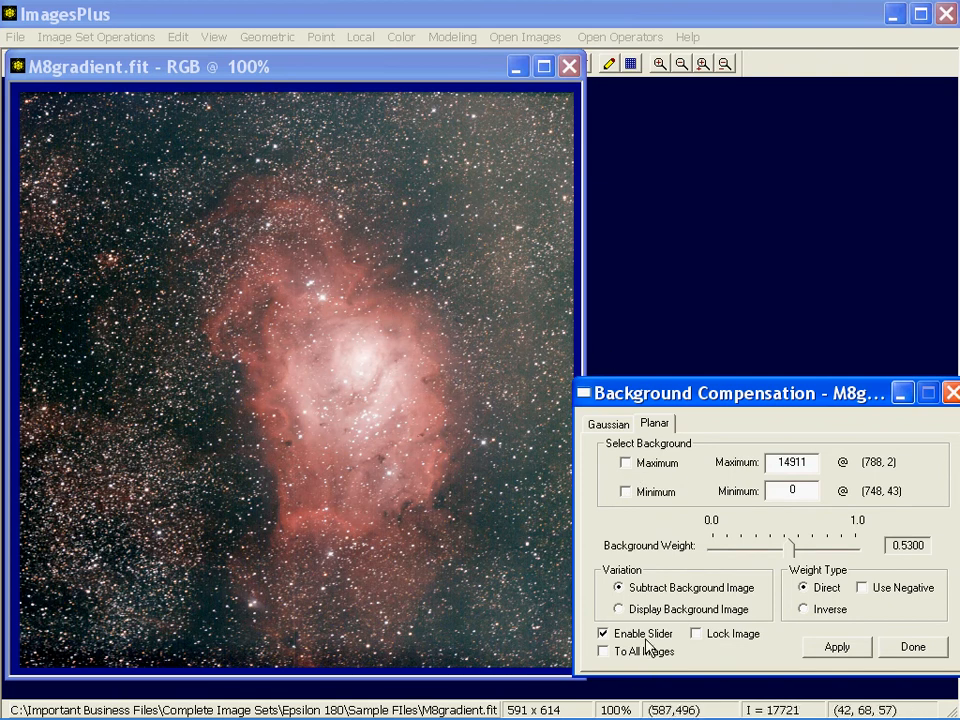
Step: Sample M8 background maximum 21499 and minimum 0, then preview the subtraction
{"action": "left_click", "coordinate": [627, 462]}
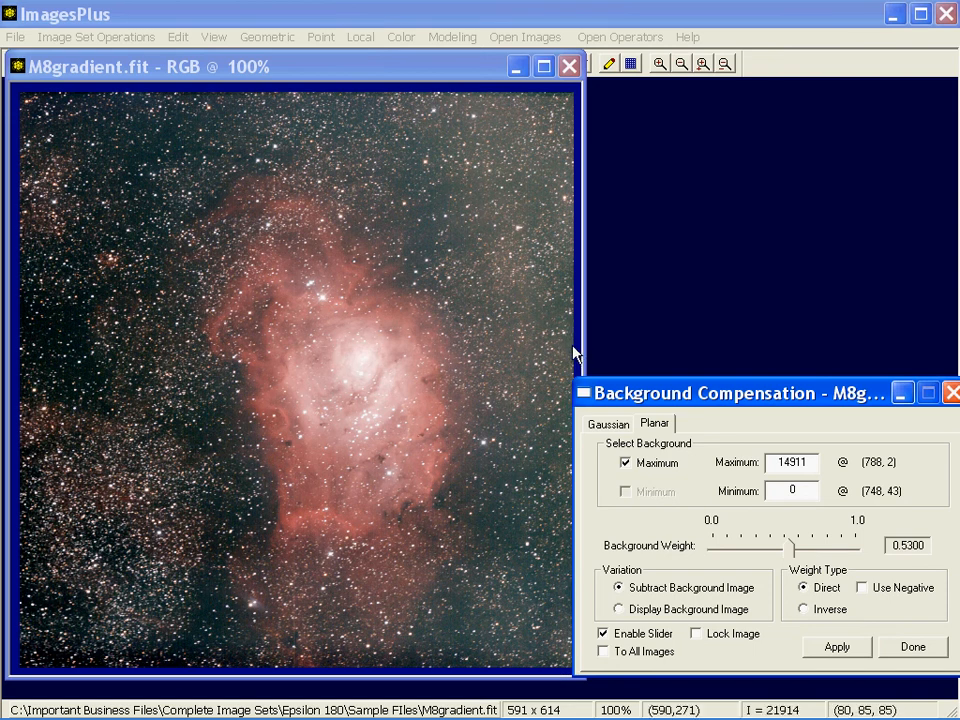
{"action": "left_click", "coordinate": [626, 491]}
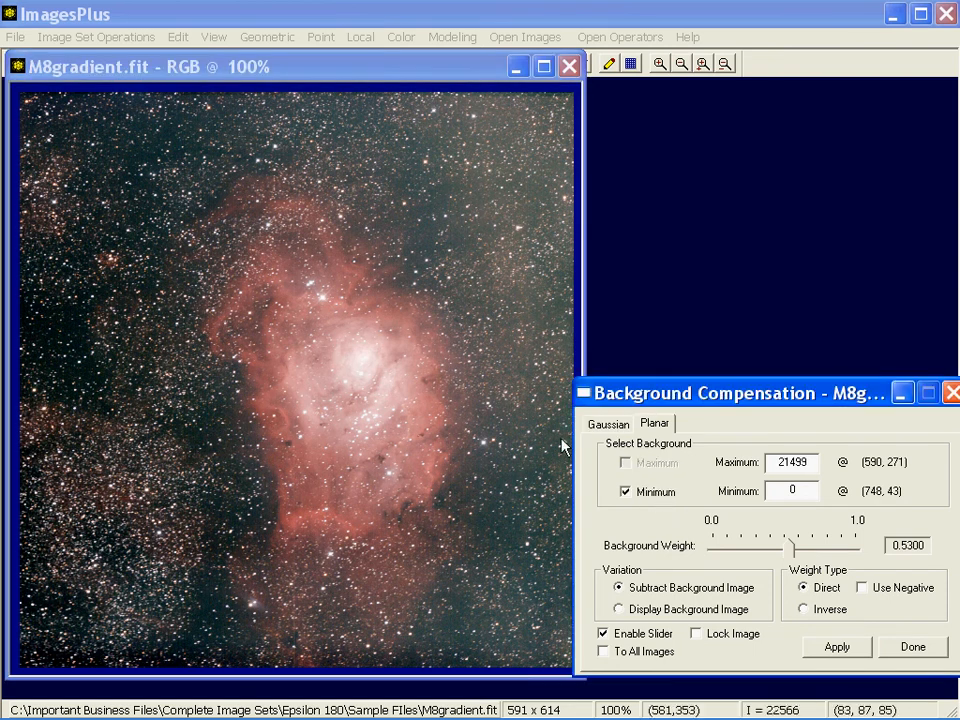
{"action": "mouse_move", "coordinate": [237, 350]}
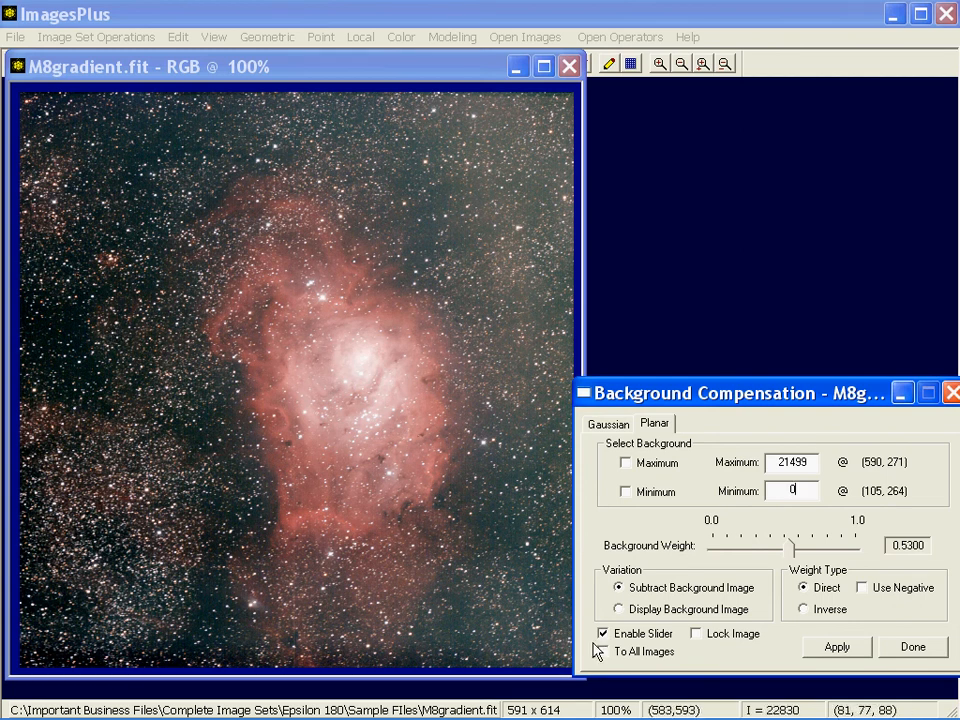
{"action": "left_click", "coordinate": [836, 646]}
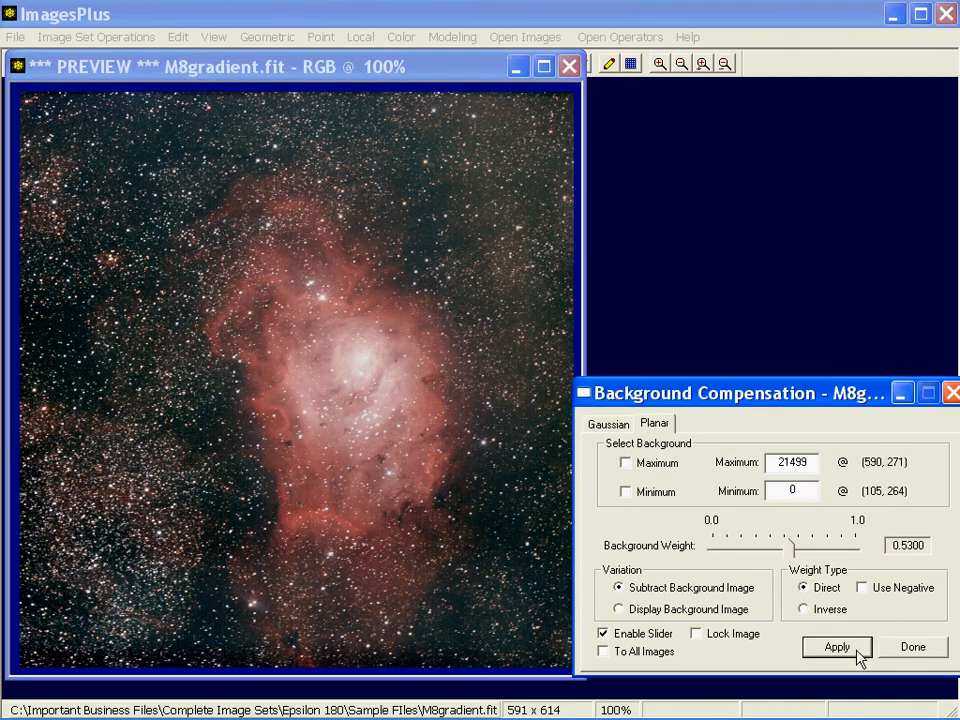
Step: Raise the M8 subtraction preview's background weight from 0.53 to 0.68
{"action": "left_click", "coordinate": [836, 647]}
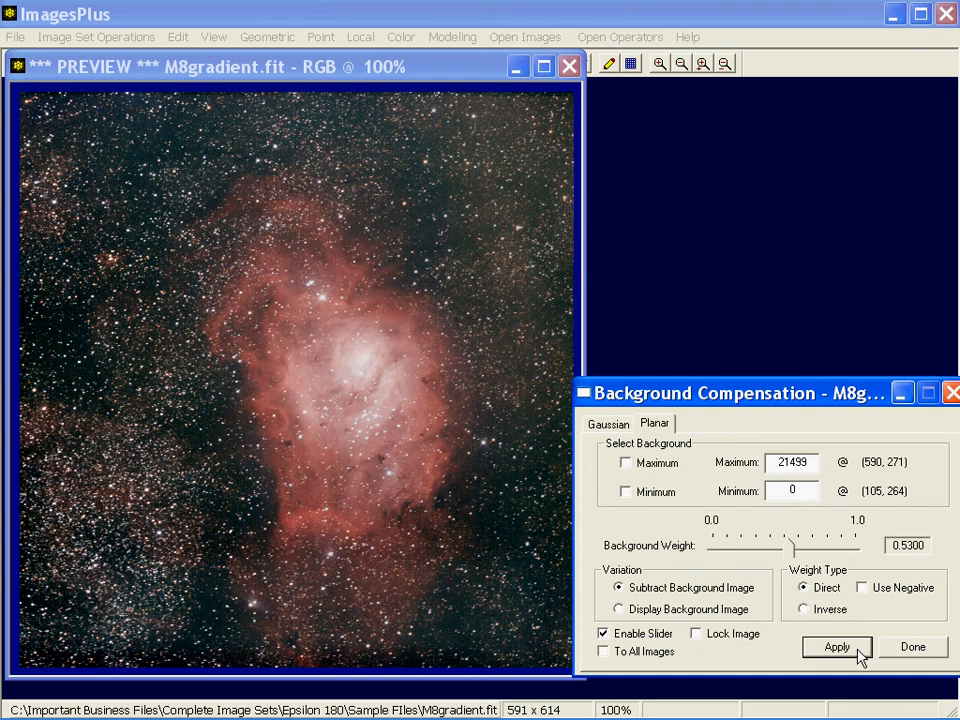
{"action": "mouse_move", "coordinate": [500, 243]}
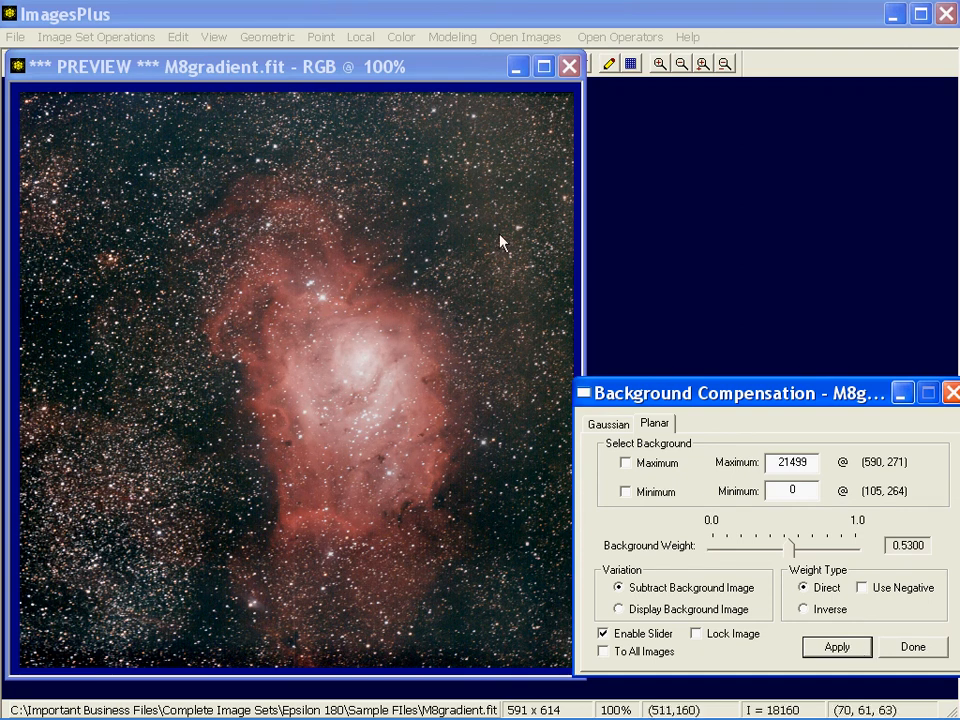
{"action": "left_click_drag", "start_coordinate": [793, 545], "coordinate": [805, 545]}
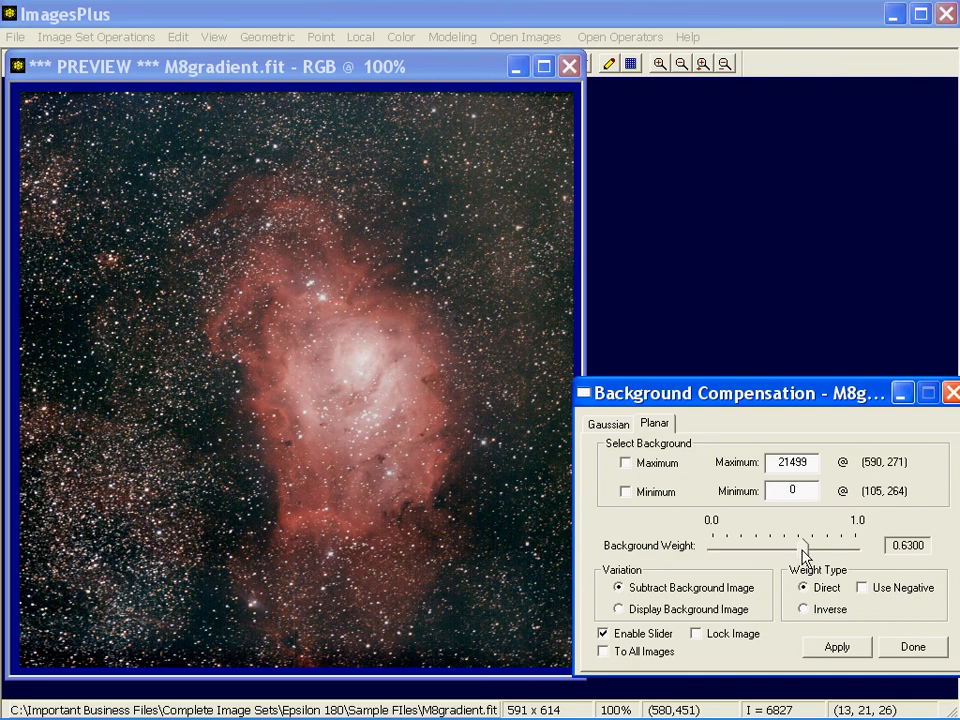
{"action": "left_click_drag", "start_coordinate": [800, 544], "coordinate": [812, 544]}
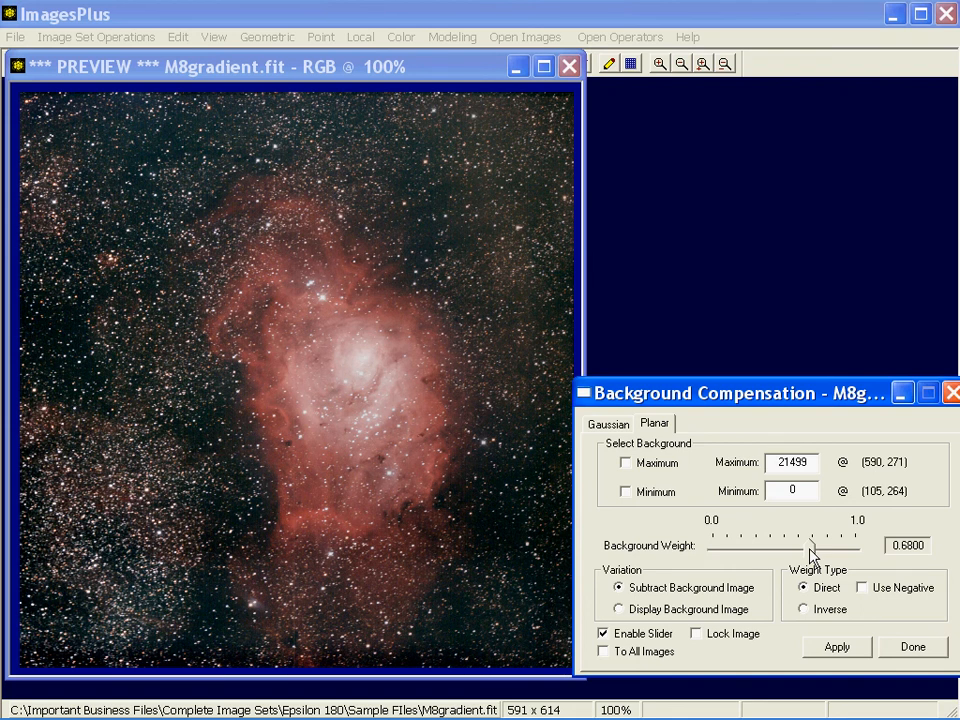
{"action": "mouse_move", "coordinate": [330, 107]}
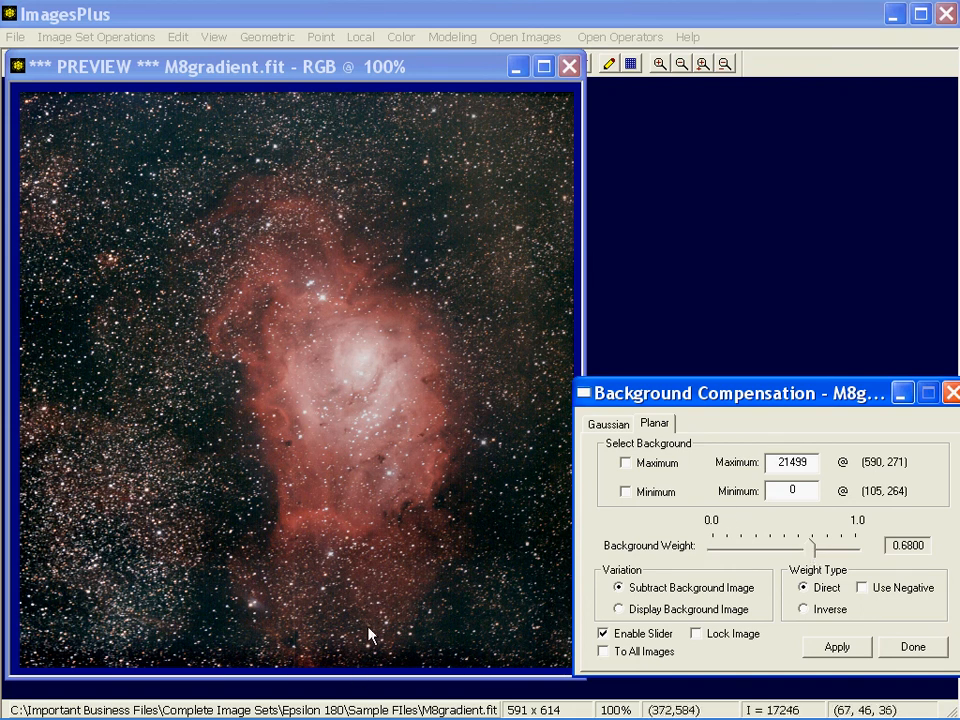
{"action": "mouse_move", "coordinate": [282, 85]}
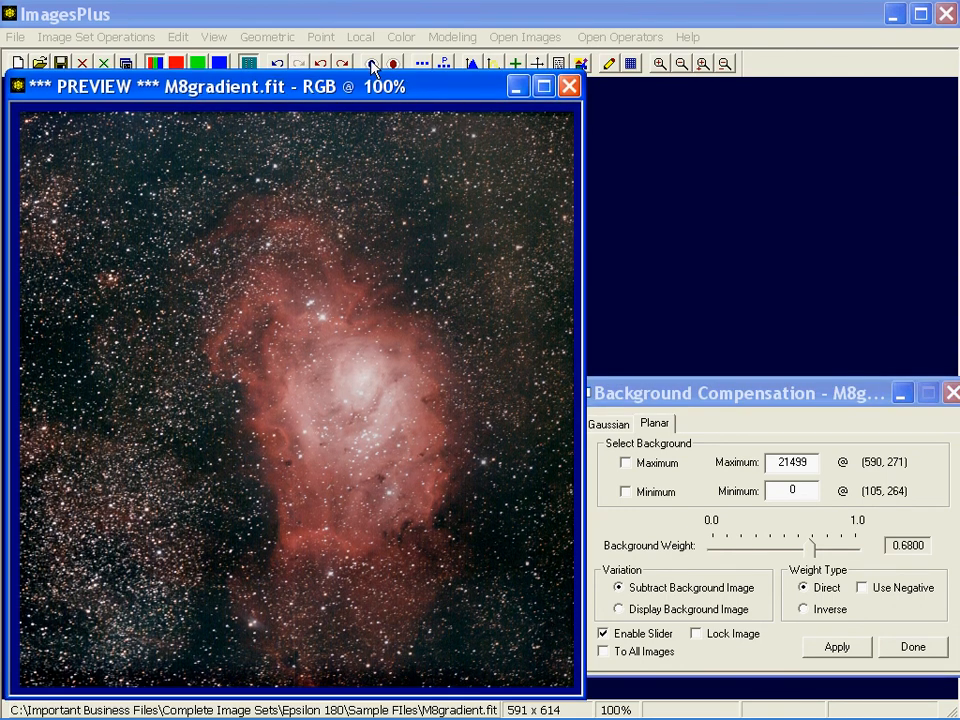
Step: Cancel the preview, then sample maximum 8258 at the top edge and minimum at (308, 156)
{"action": "left_click", "coordinate": [836, 647]}
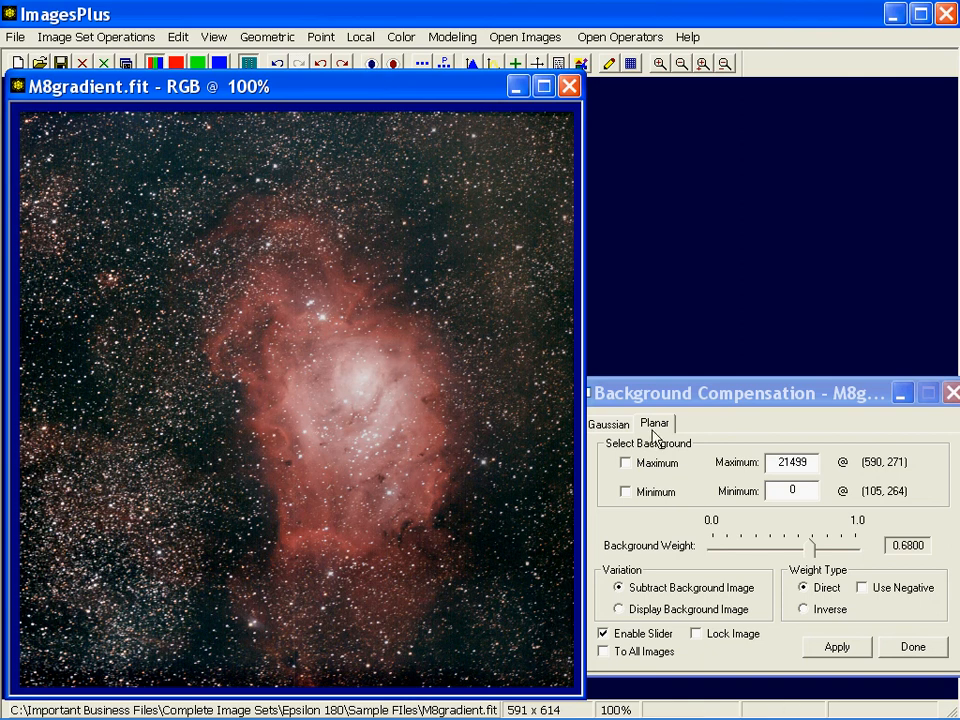
{"action": "left_click", "coordinate": [626, 462]}
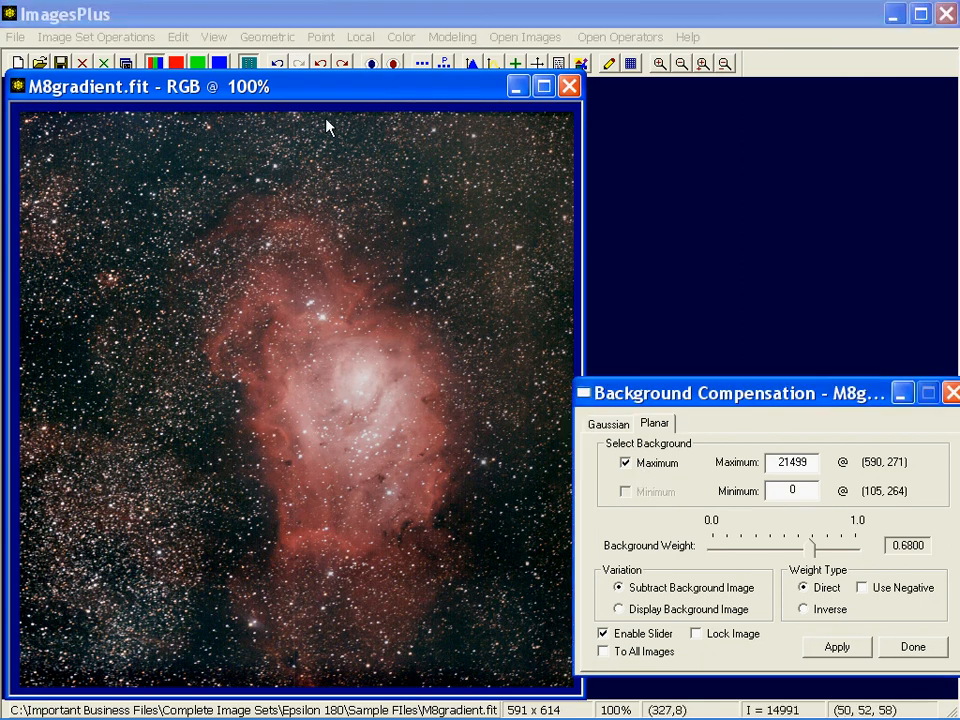
{"action": "mouse_move", "coordinate": [498, 240]}
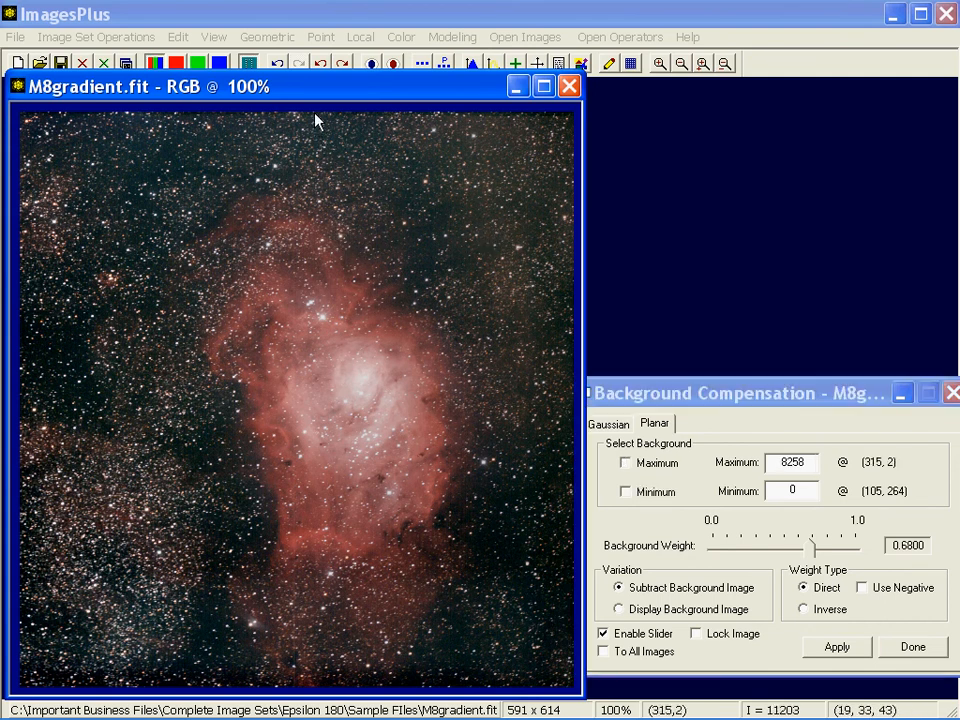
{"action": "left_click", "coordinate": [625, 491]}
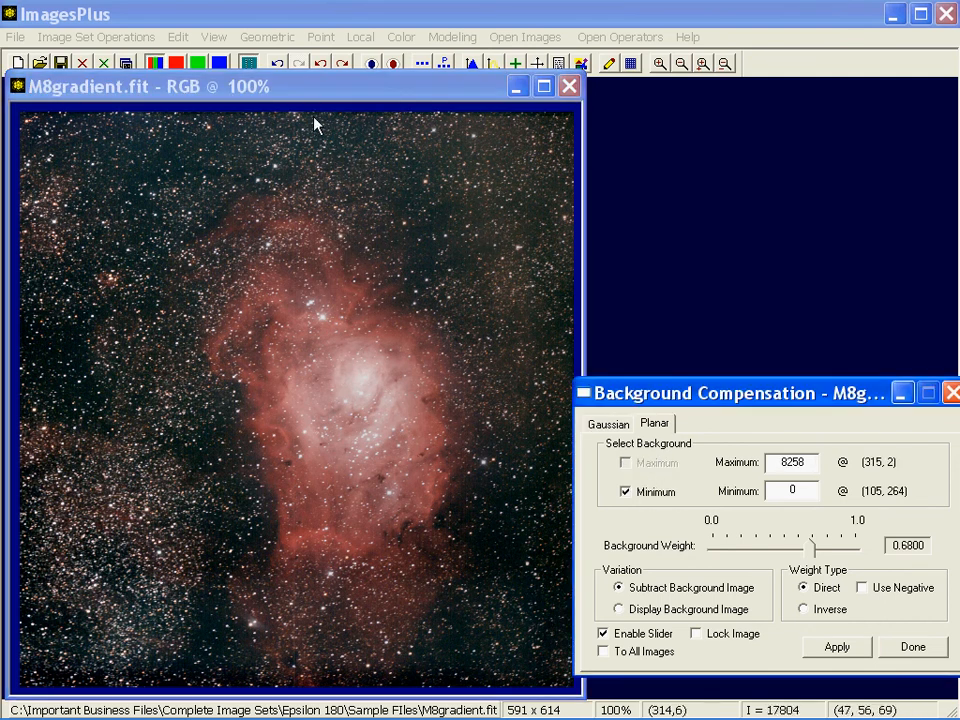
{"action": "left_click", "coordinate": [310, 265]}
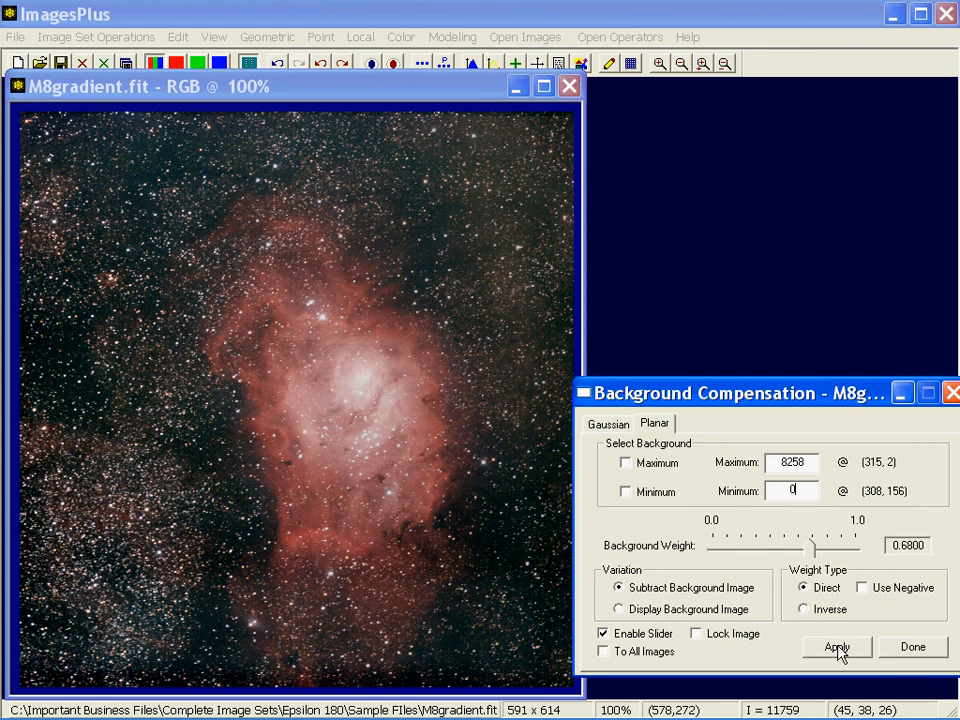
Step: Preview subtraction from the new points, adjusting background weight 0.80, 0.70, then 0.54
{"action": "left_click", "coordinate": [836, 647]}
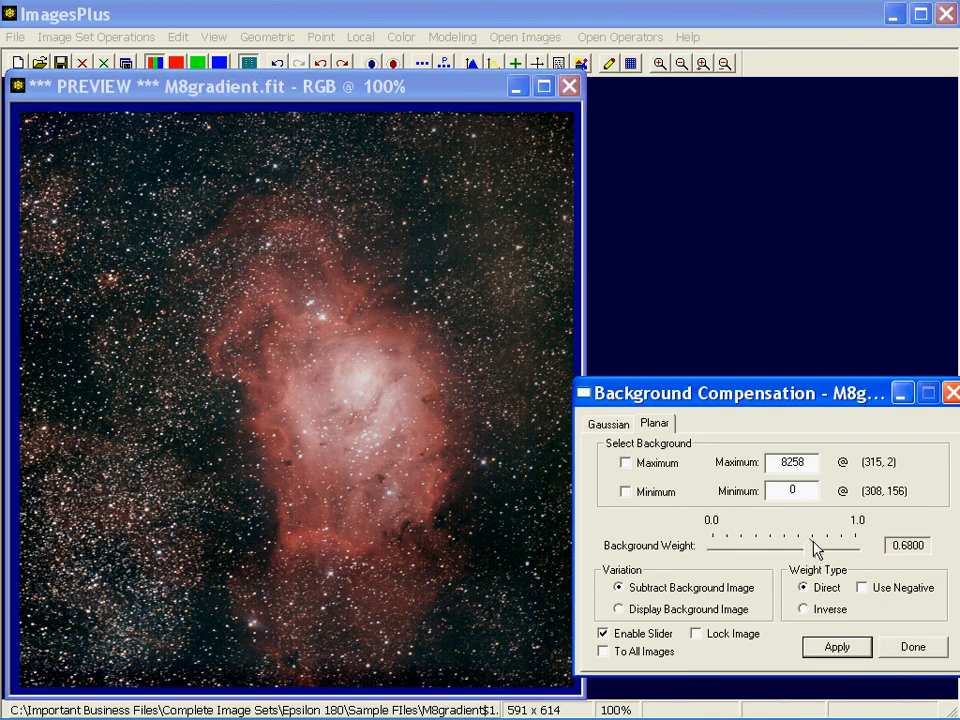
{"action": "left_click_drag", "start_coordinate": [815, 547], "coordinate": [830, 547]}
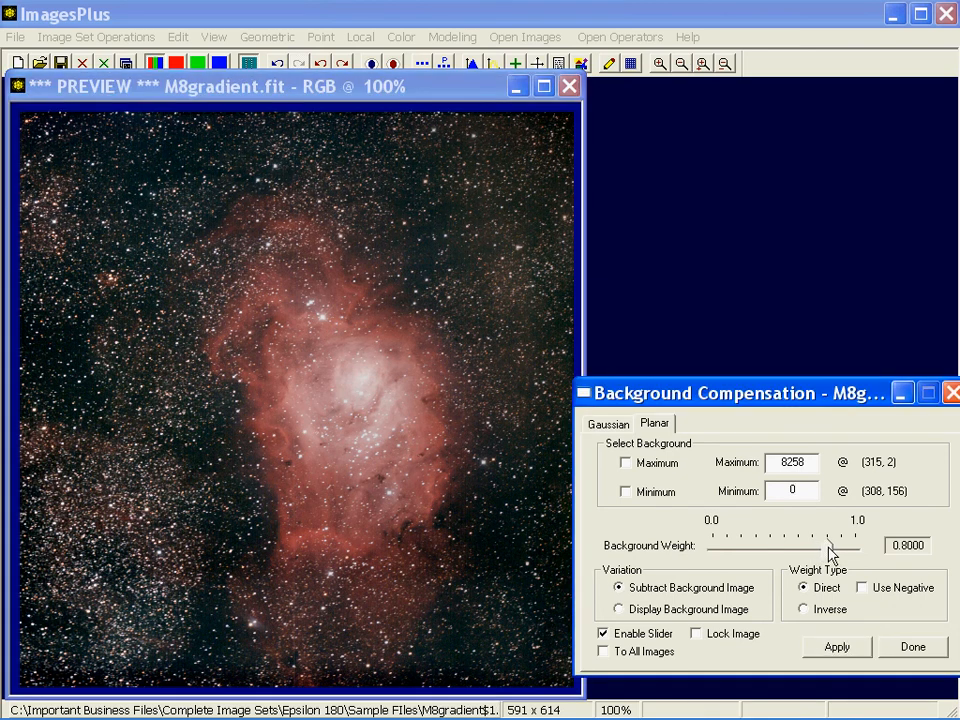
{"action": "left_click_drag", "start_coordinate": [830, 545], "coordinate": [812, 545]}
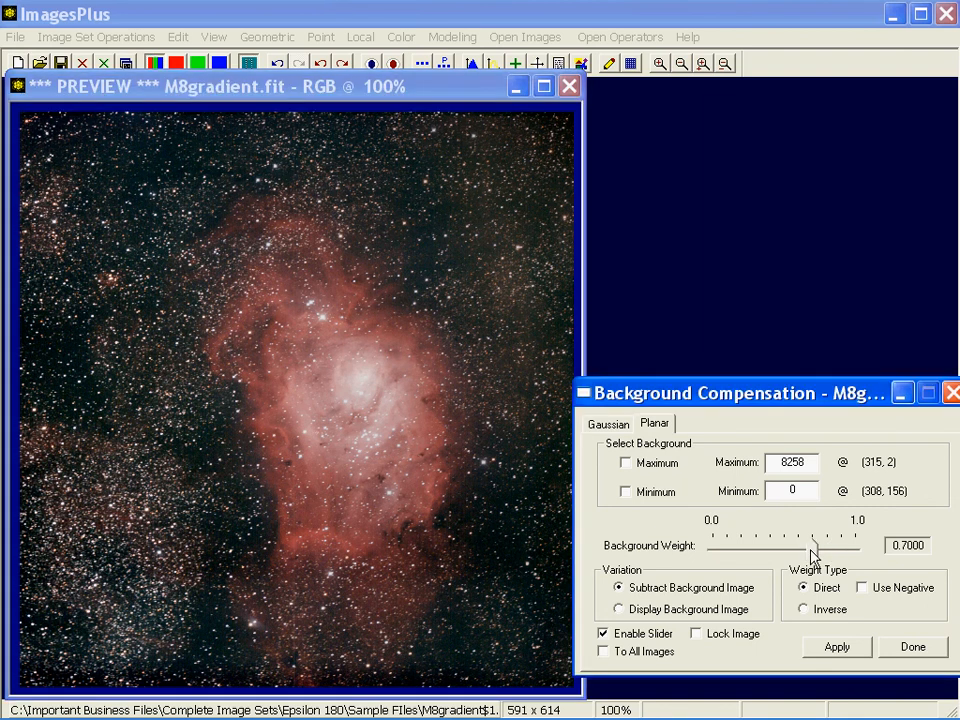
{"action": "left_click_drag", "start_coordinate": [812, 540], "coordinate": [790, 540]}
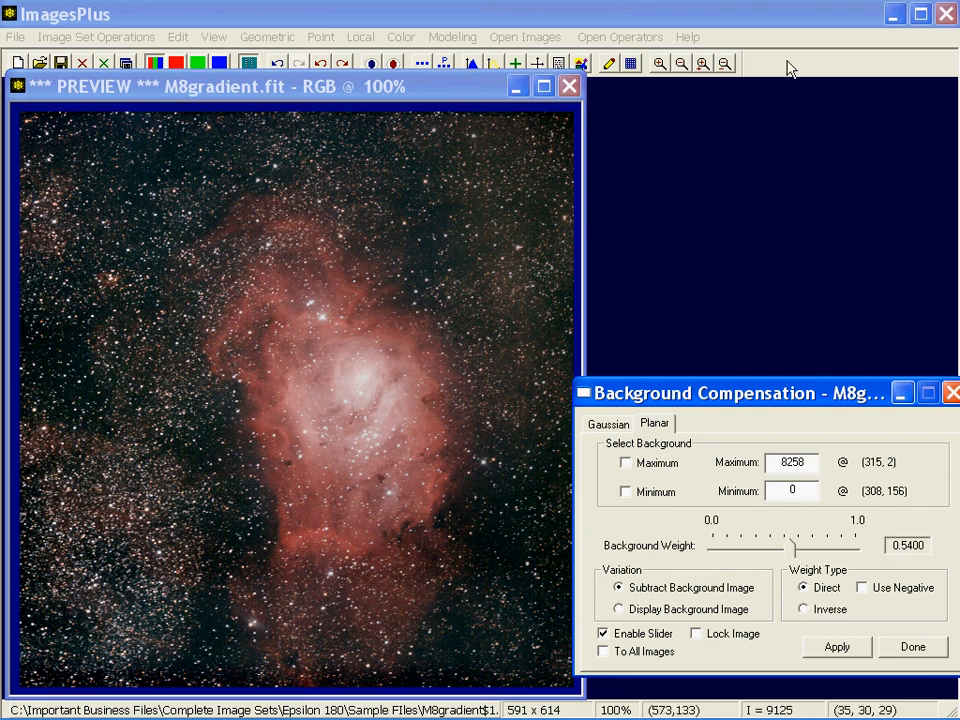
{"action": "mouse_move", "coordinate": [320, 120]}
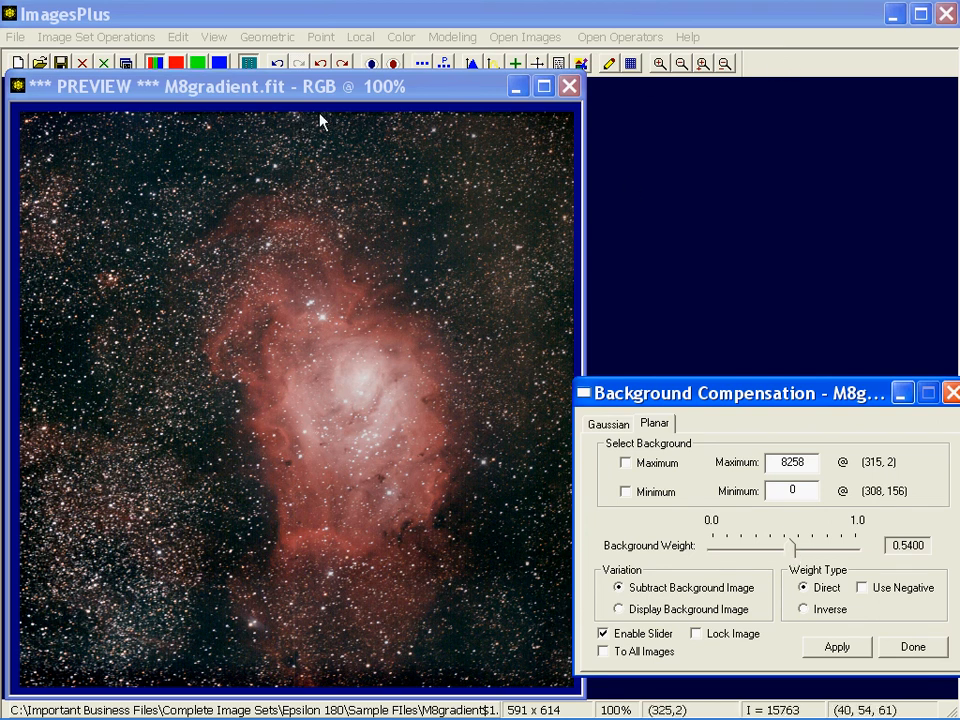
{"action": "mouse_move", "coordinate": [415, 170]}
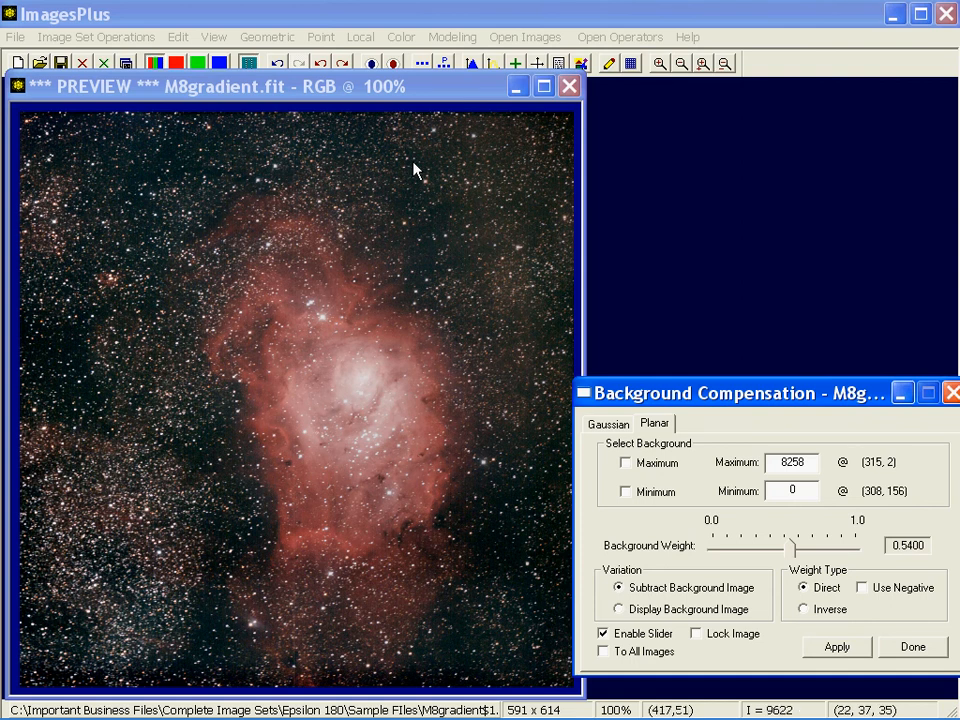
{"action": "mouse_move", "coordinate": [465, 432]}
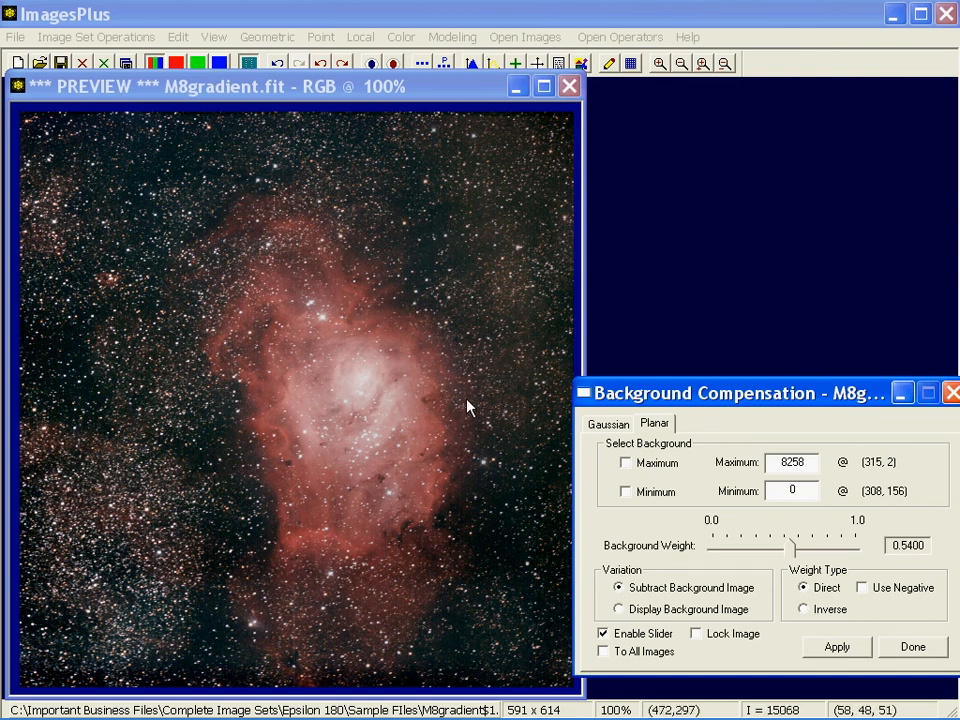
{"action": "mouse_move", "coordinate": [350, 670]}
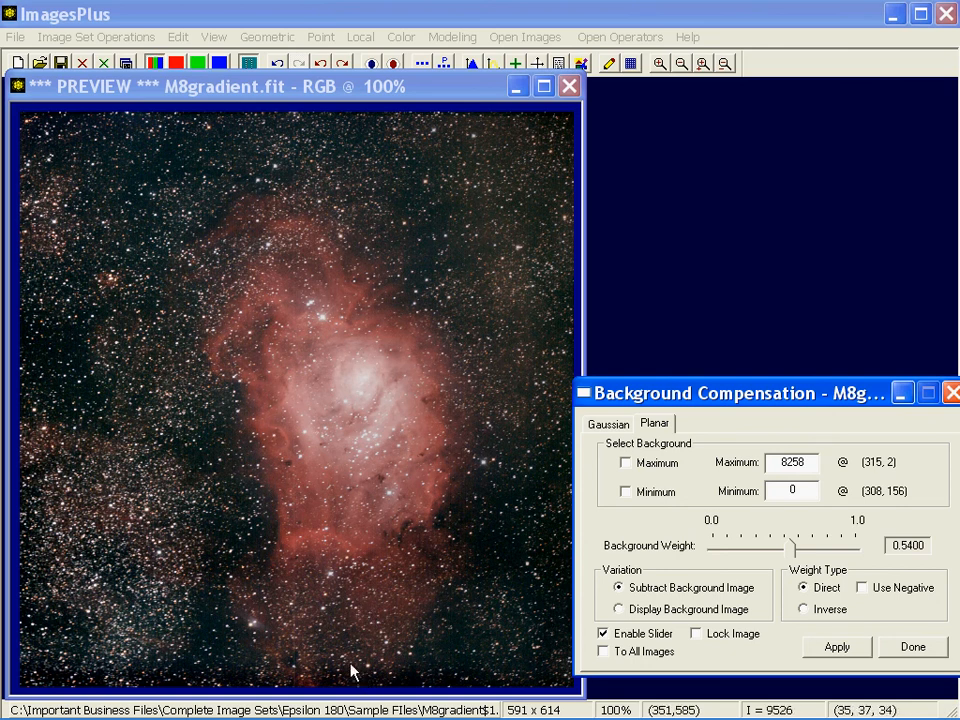
{"action": "mouse_move", "coordinate": [335, 627]}
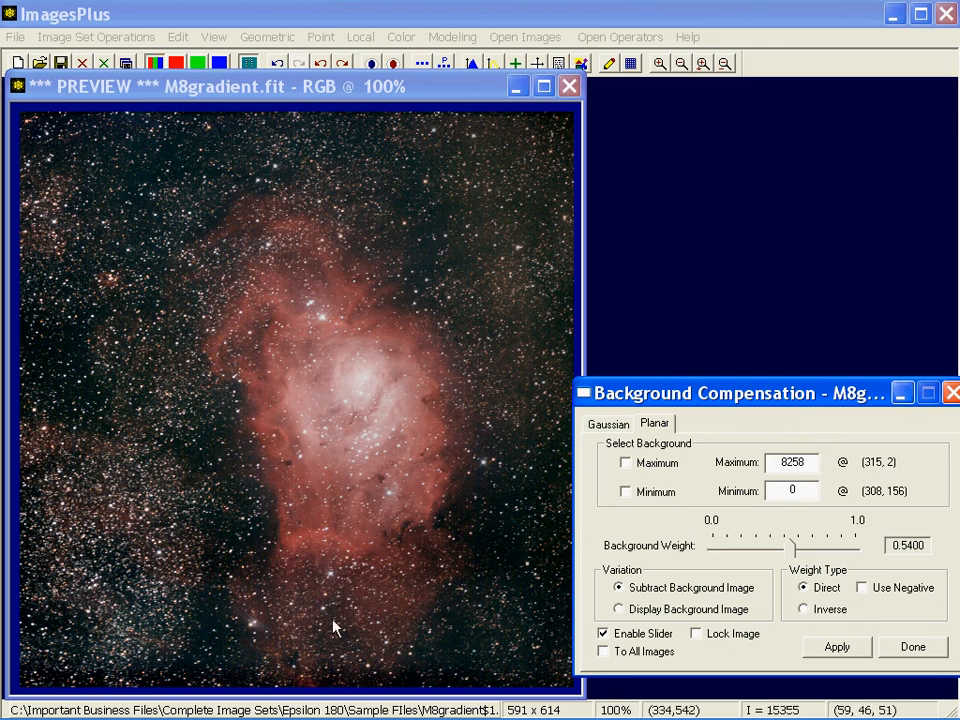
{"action": "mouse_move", "coordinate": [250, 677]}
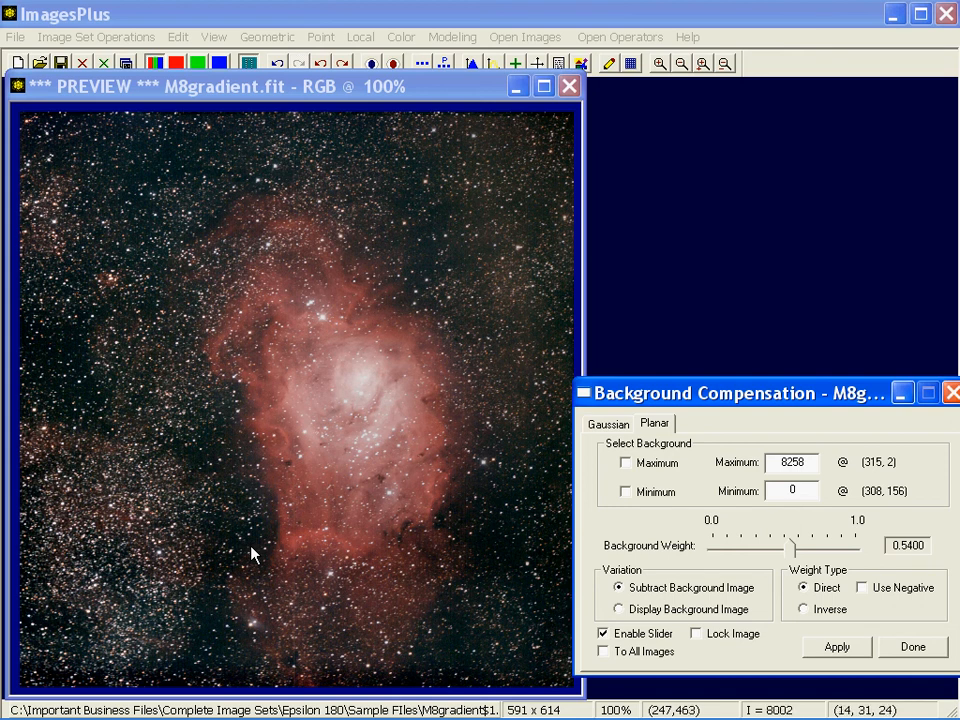
Step: Switch to Gaussian compensation, display the background image, and pick a new background peak
{"action": "left_click", "coordinate": [608, 423]}
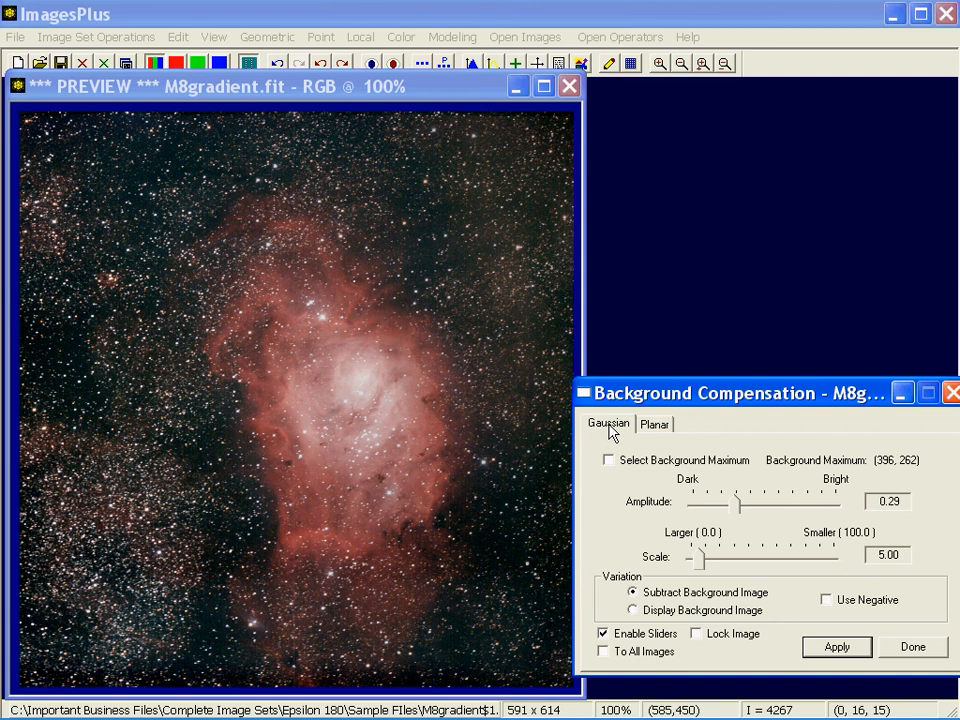
{"action": "mouse_move", "coordinate": [725, 488]}
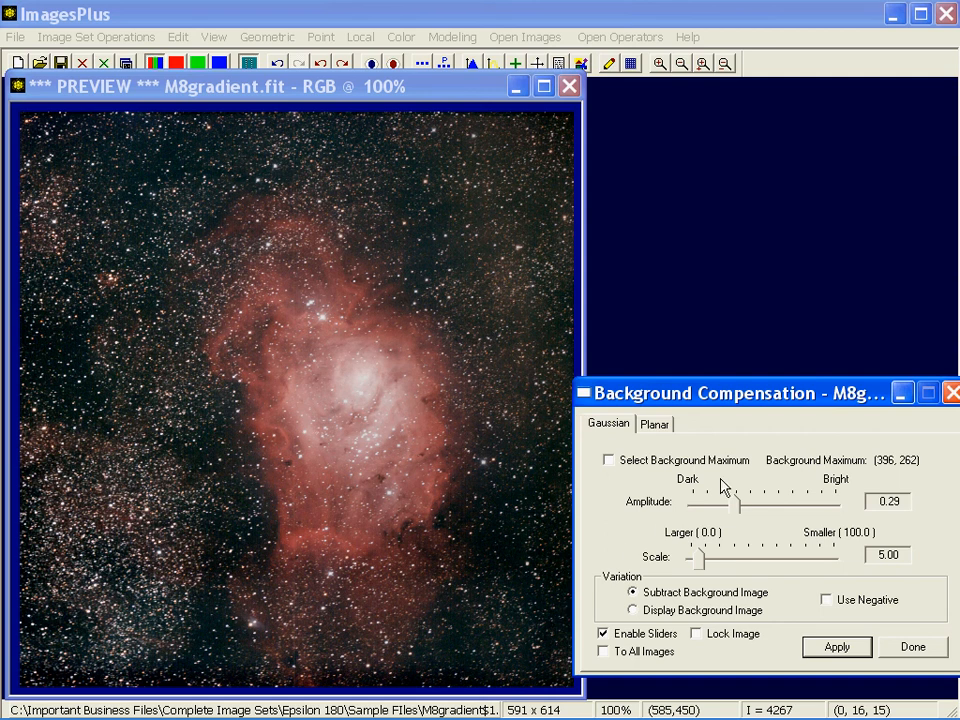
{"action": "left_click", "coordinate": [632, 610]}
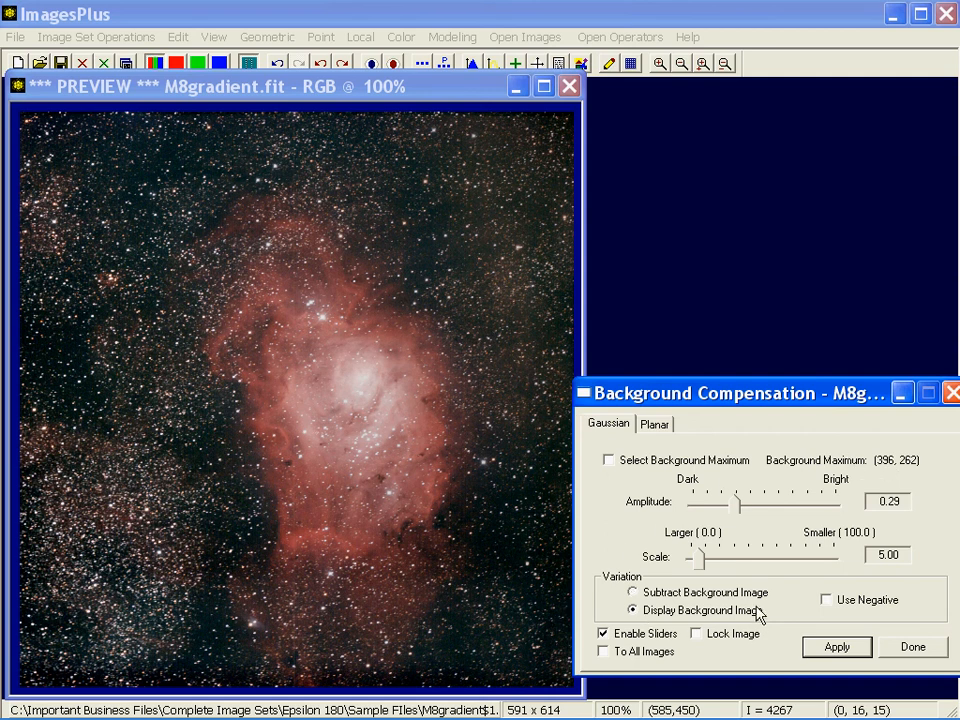
{"action": "left_click", "coordinate": [608, 459]}
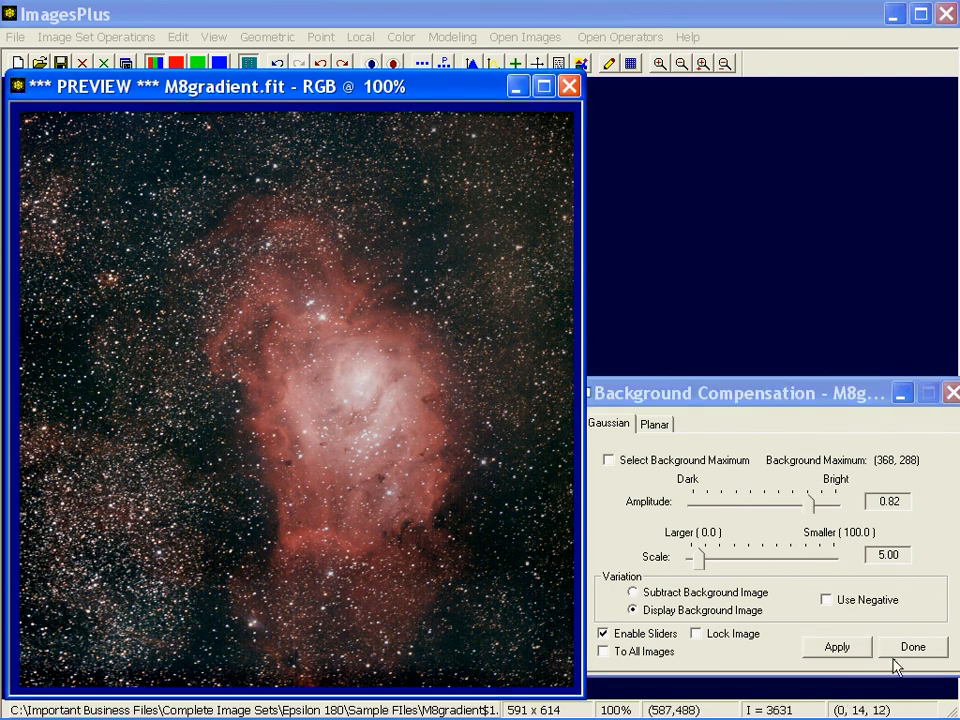
Step: Preview the Gaussian background model, tuning sliders to amplitude 0.38 and scale 26.97
{"action": "left_click", "coordinate": [835, 647]}
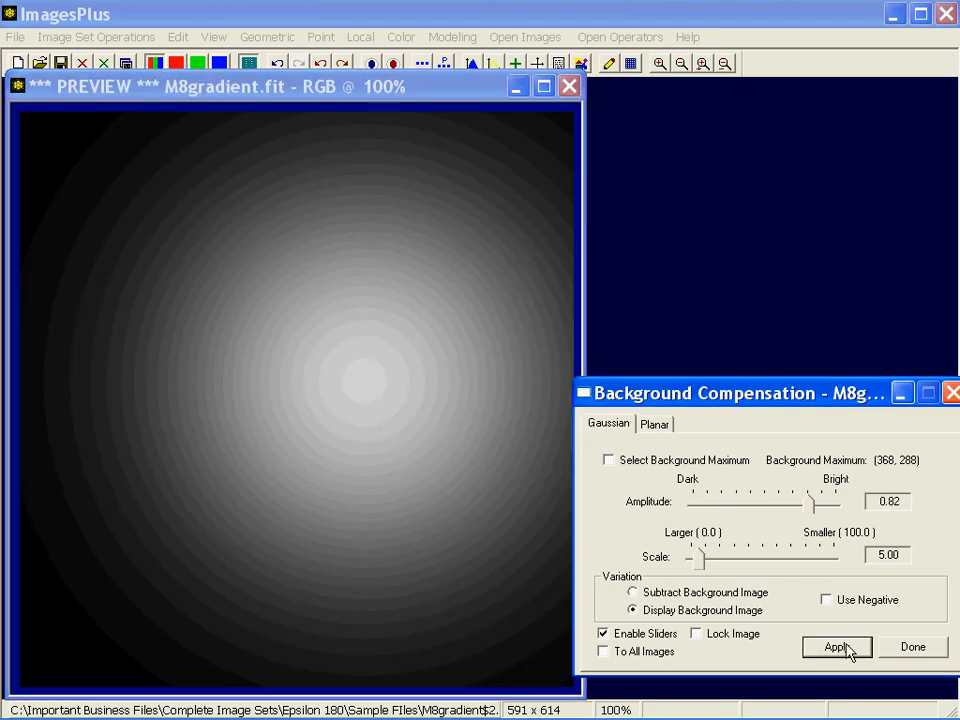
{"action": "mouse_move", "coordinate": [703, 570]}
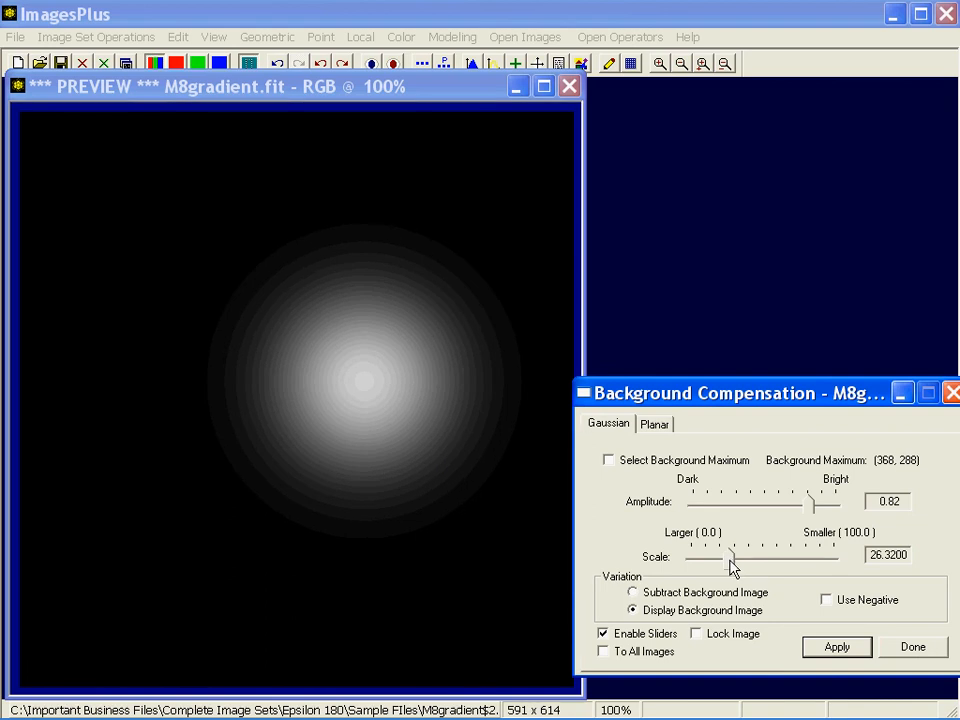
{"action": "left_click_drag", "start_coordinate": [730, 555], "coordinate": [740, 555]}
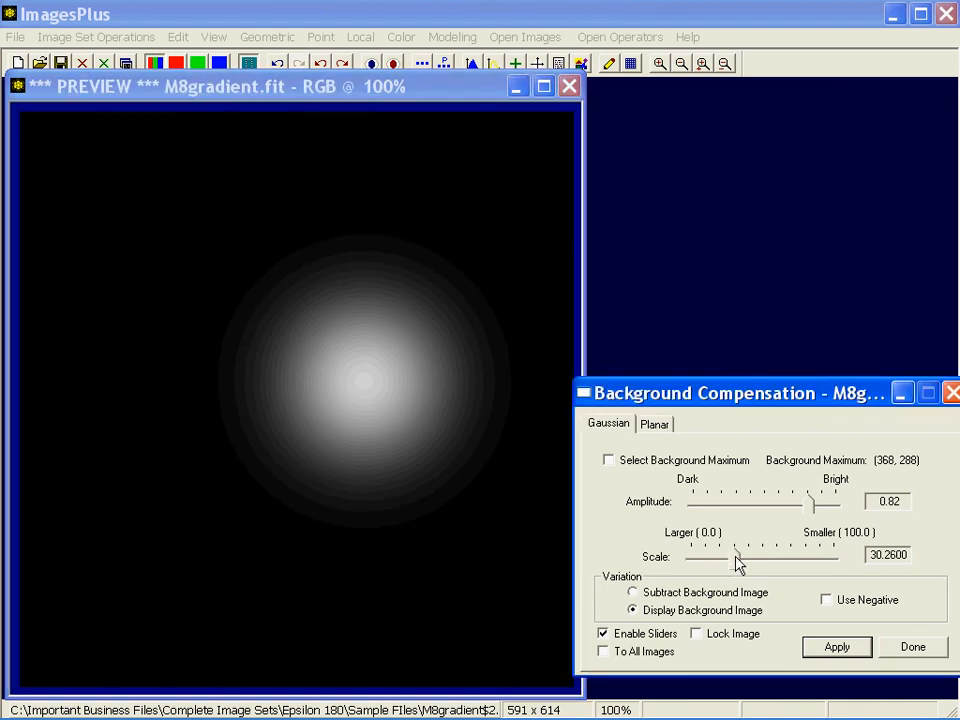
{"action": "left_click_drag", "start_coordinate": [735, 555], "coordinate": [765, 555]}
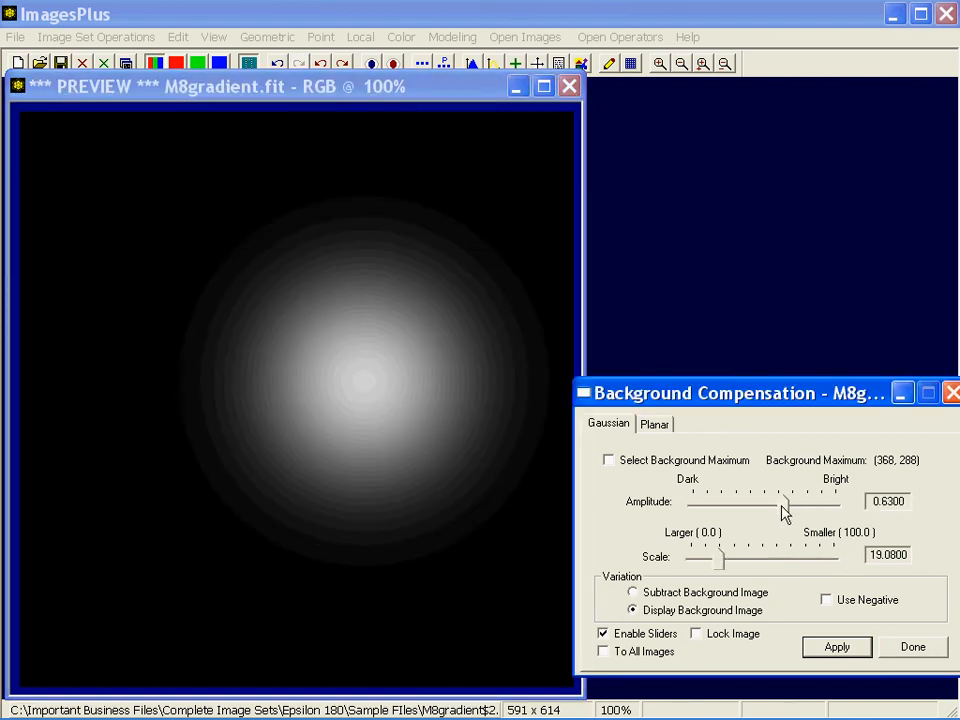
{"action": "left_click_drag", "start_coordinate": [782, 501], "coordinate": [748, 501]}
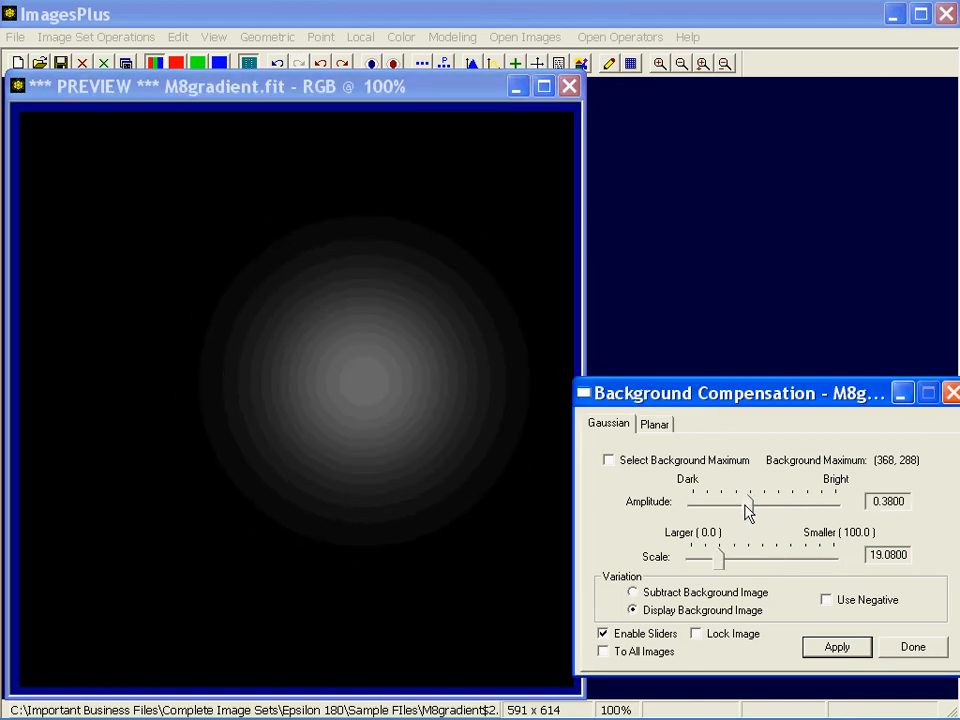
{"action": "left_click_drag", "start_coordinate": [718, 558], "coordinate": [782, 558]}
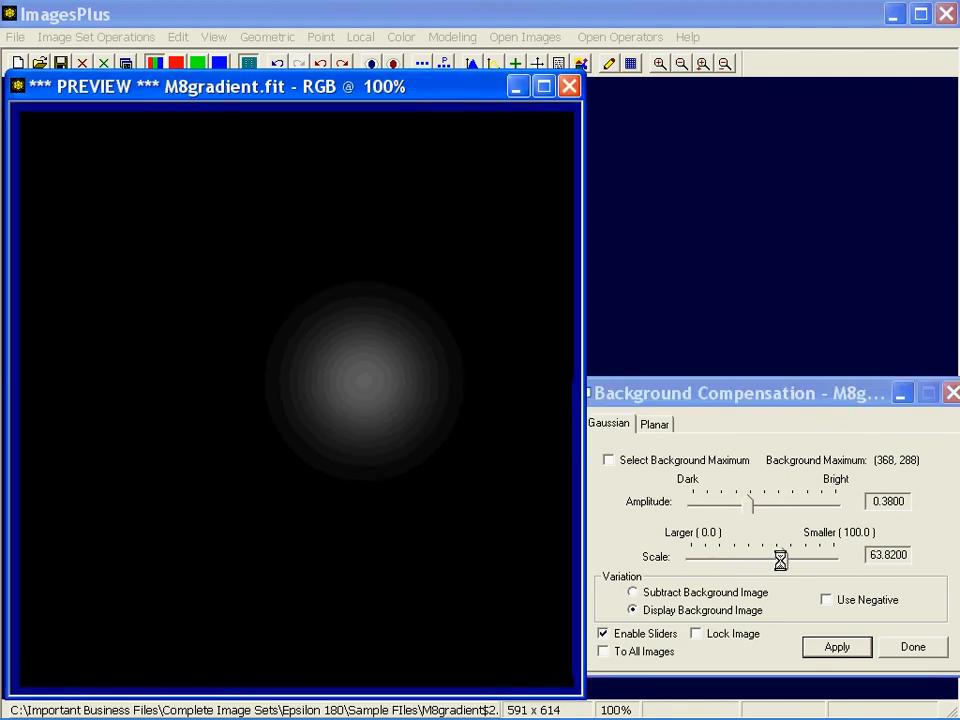
{"action": "left_click_drag", "start_coordinate": [782, 558], "coordinate": [730, 558]}
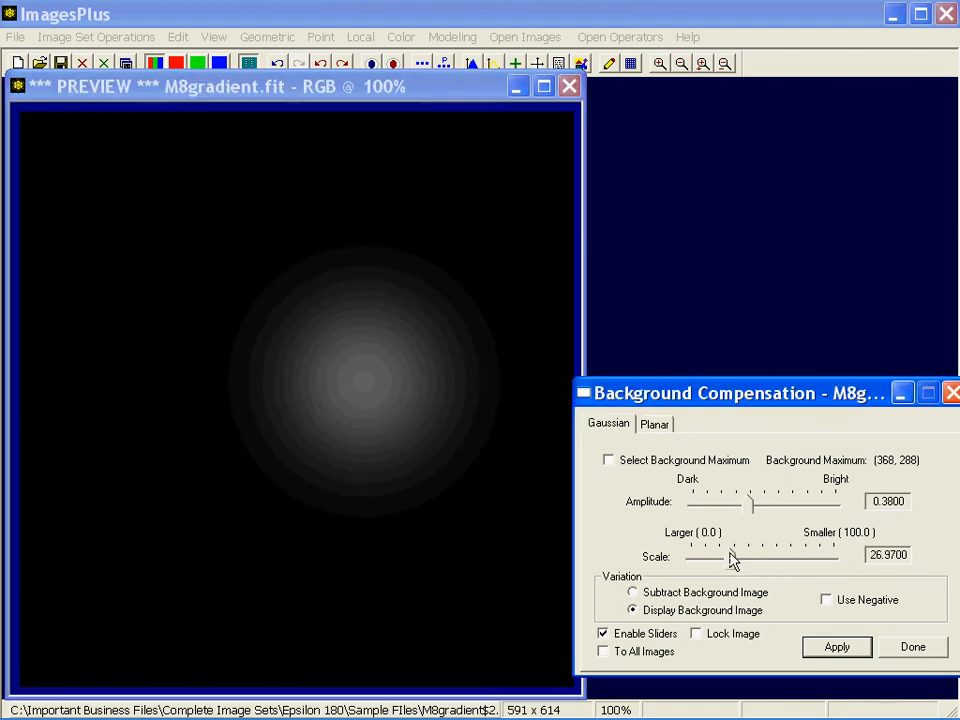